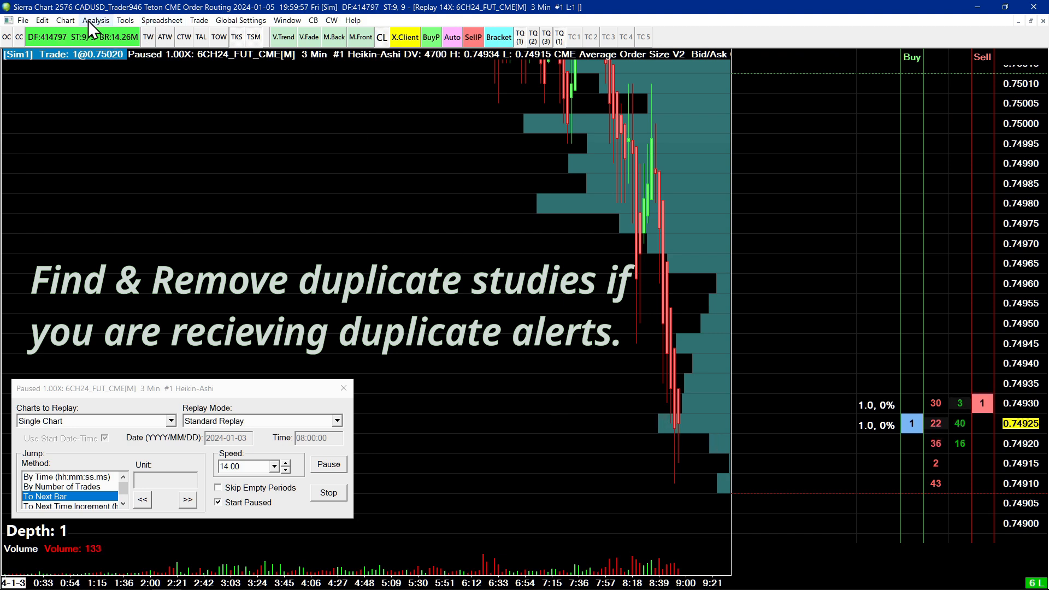
# Step: Show the 6CH24 Heikin-Ashi chart's studies list, including the Telegram alert study
pyautogui.click(95, 21)
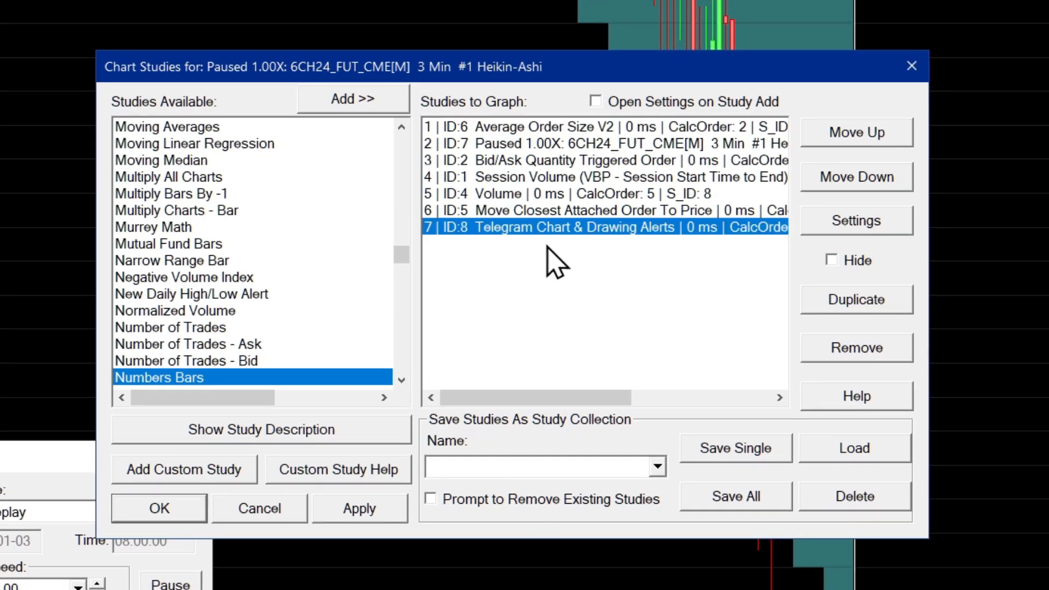
pyautogui.moveTo(608, 244)
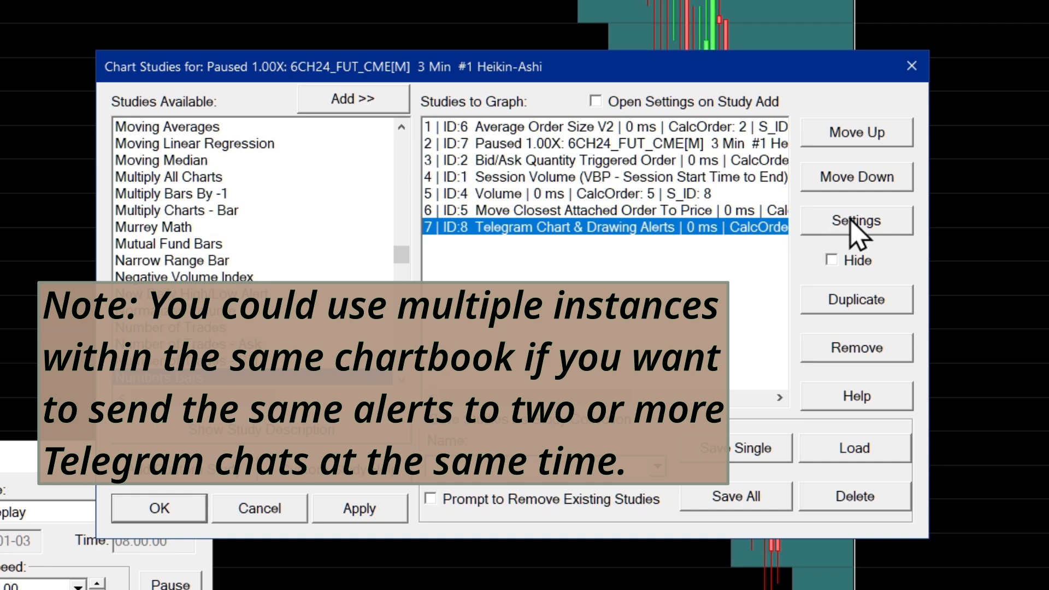
# Step: Keep the Telegram study's Find Duplicate Studies in Current Chartbook at Yes and save
pyautogui.click(856, 220)
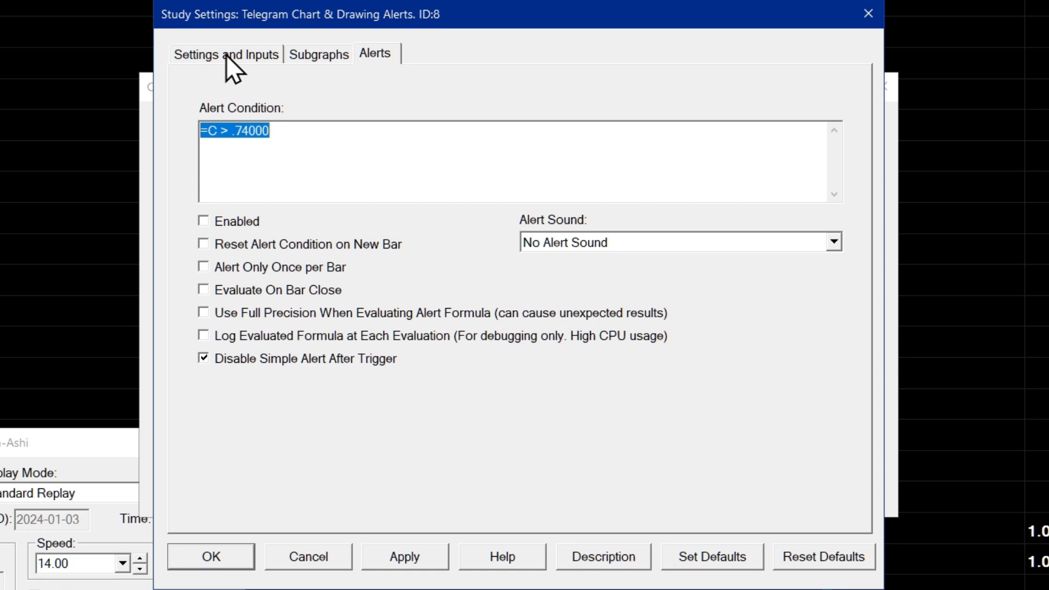
pyautogui.click(226, 53)
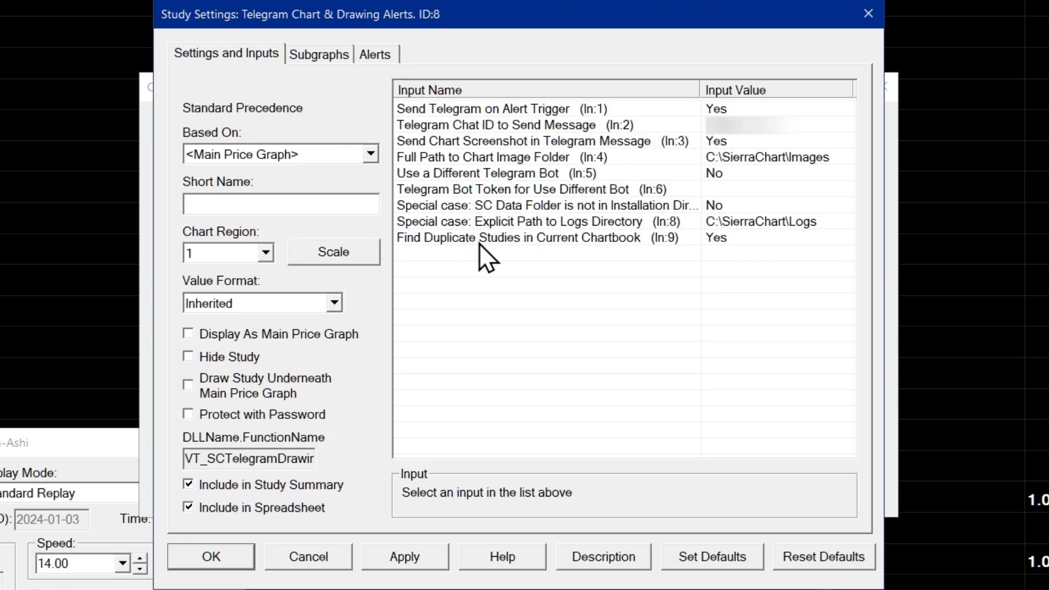
pyautogui.click(515, 238)
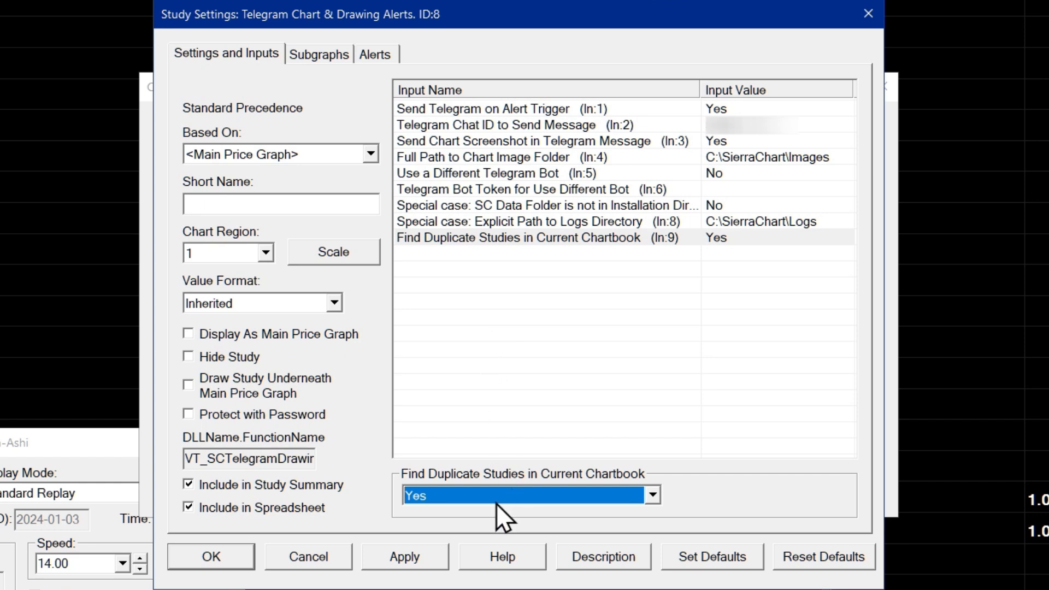
pyautogui.click(651, 495)
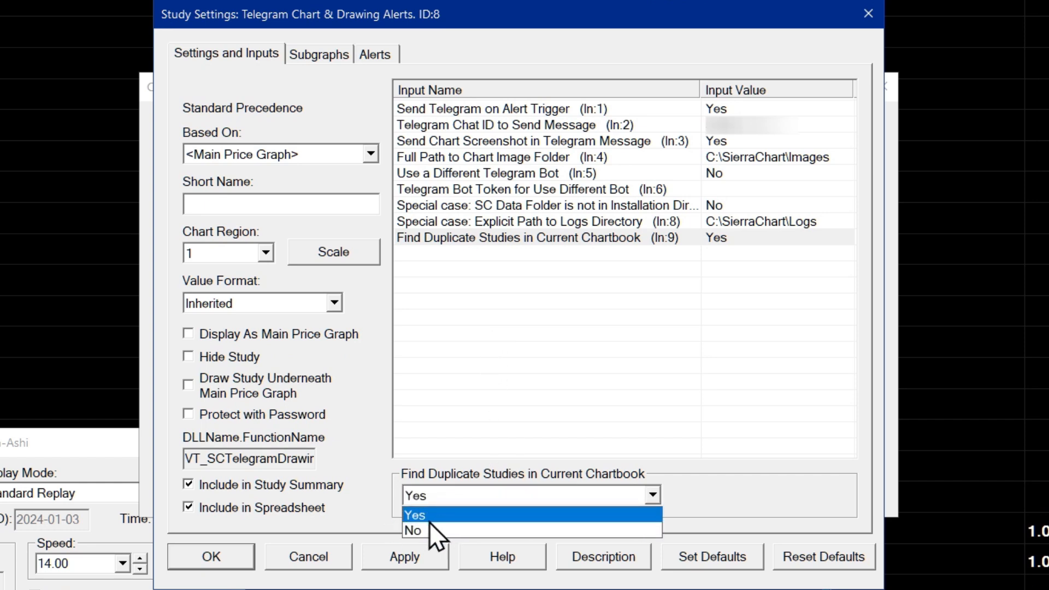
pyautogui.click(413, 515)
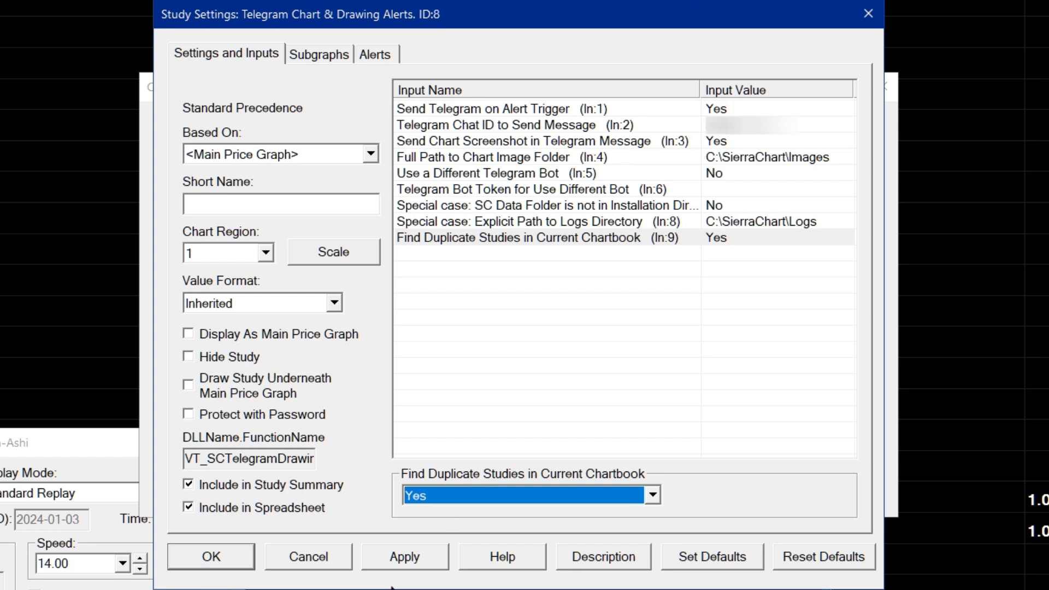
pyautogui.moveTo(733, 505)
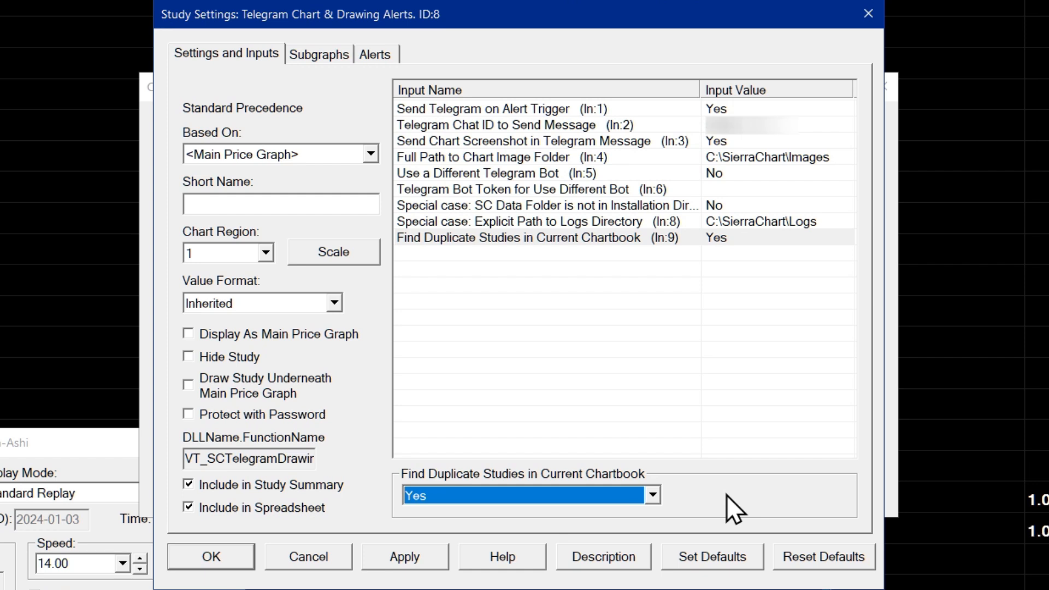
pyautogui.moveTo(486, 525)
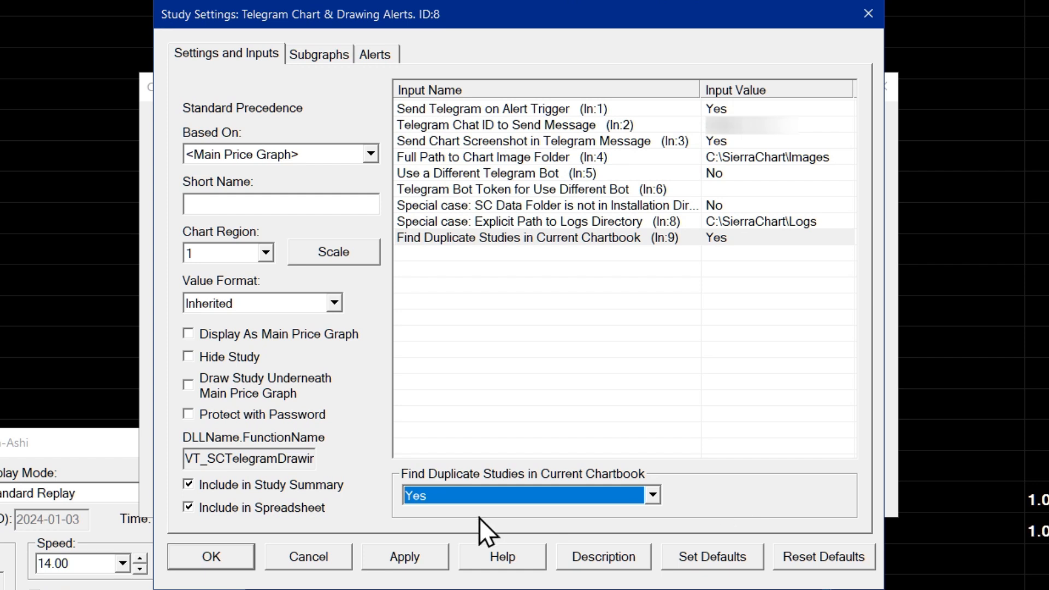
pyautogui.moveTo(460, 533)
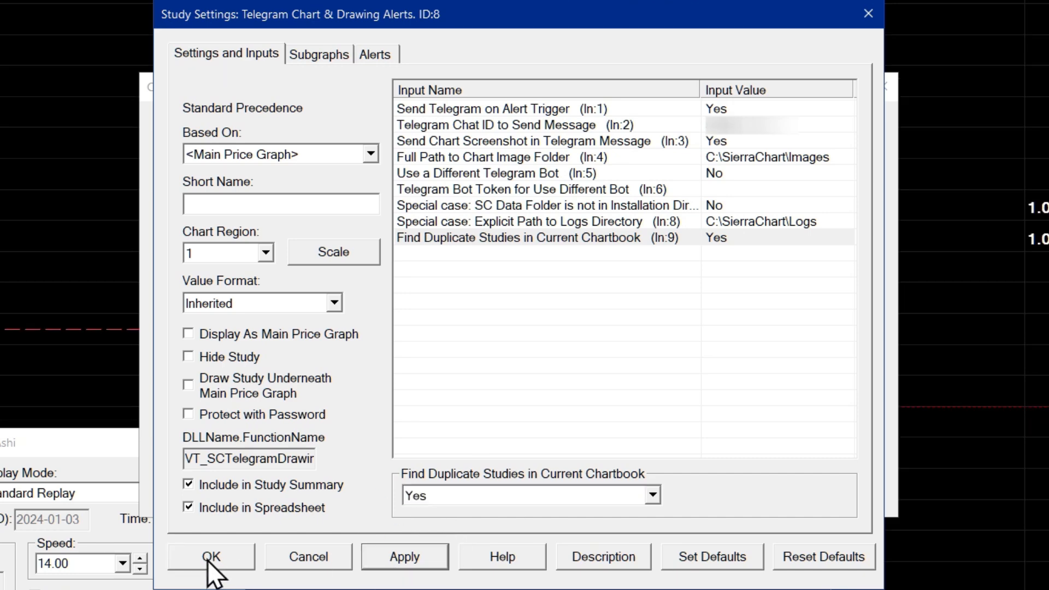
pyautogui.click(211, 556)
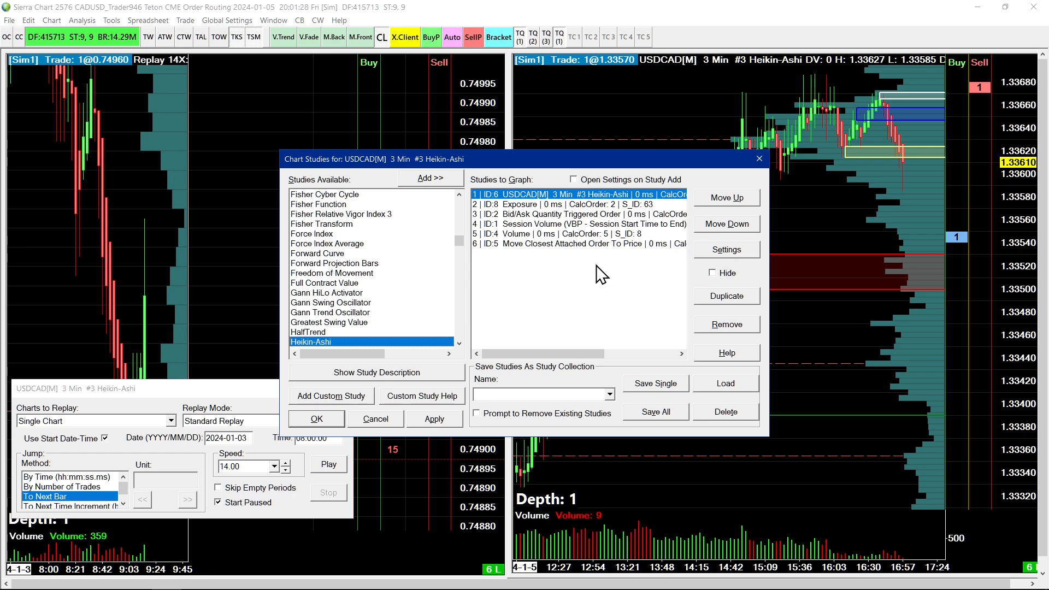
# Step: Add the Telegram Chart & Drawing Alerts custom study to the USDCAD chart
pyautogui.click(331, 395)
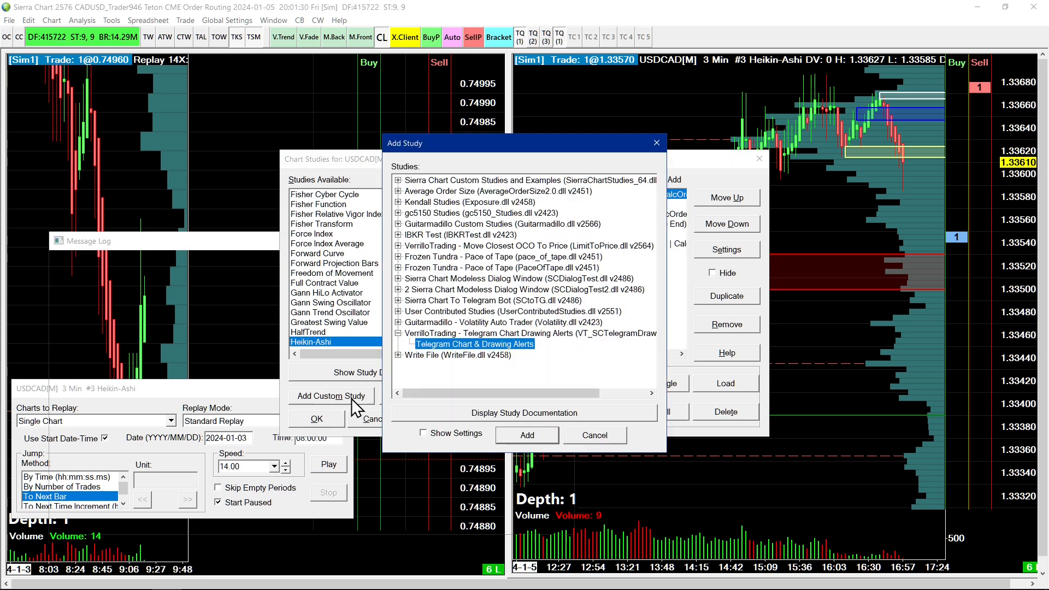
pyautogui.click(526, 435)
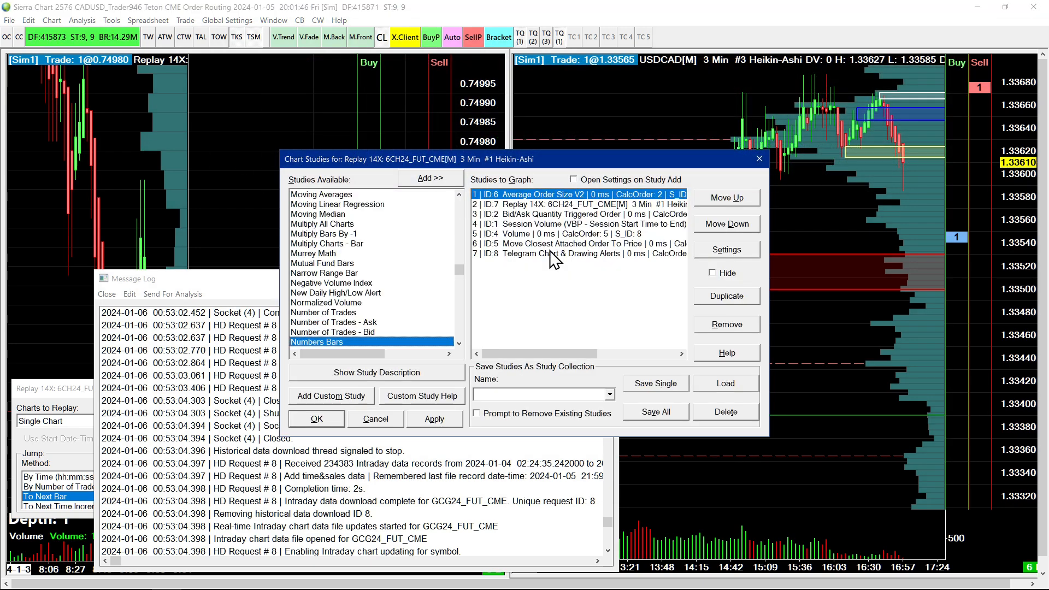
# Step: Give the Average Order Size V2 study an enabled alert for =C > .74000
pyautogui.click(726, 249)
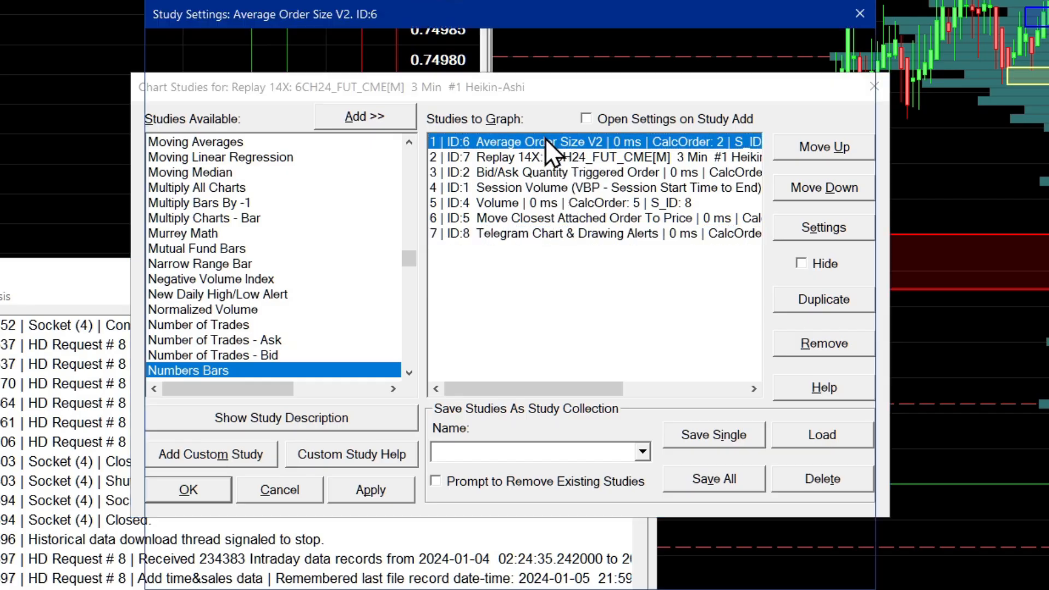
pyautogui.click(822, 227)
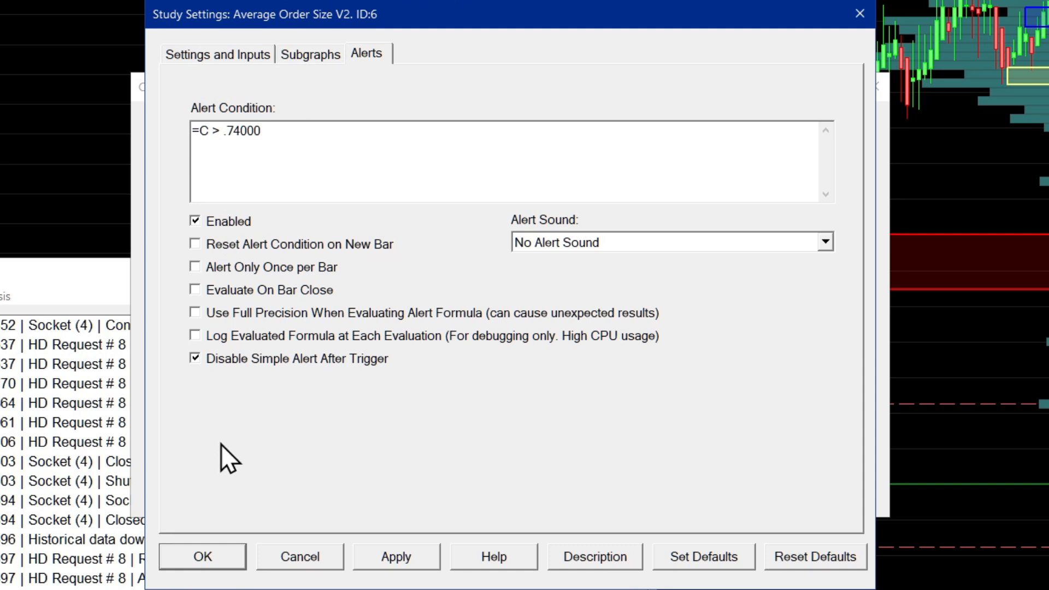
pyautogui.click(195, 221)
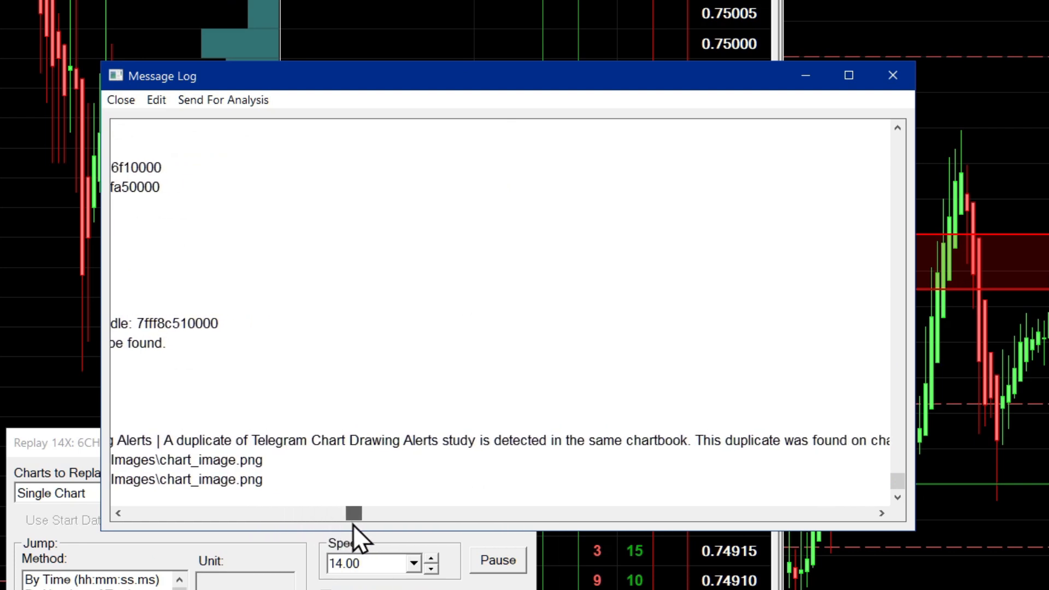
pyautogui.moveTo(353, 513); pyautogui.dragTo(429, 513)
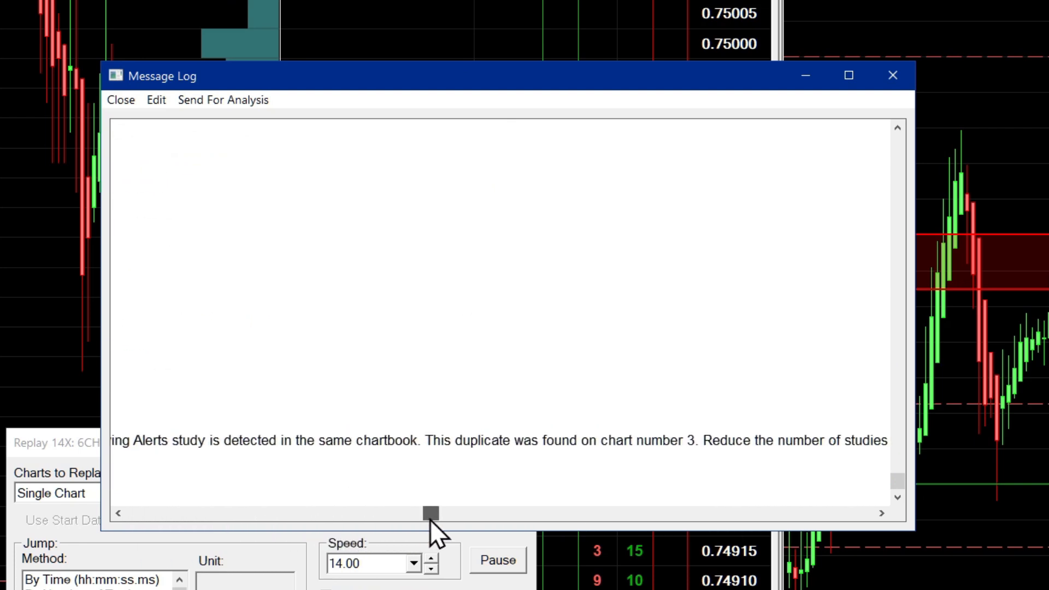
pyautogui.moveTo(429, 512); pyautogui.dragTo(461, 512)
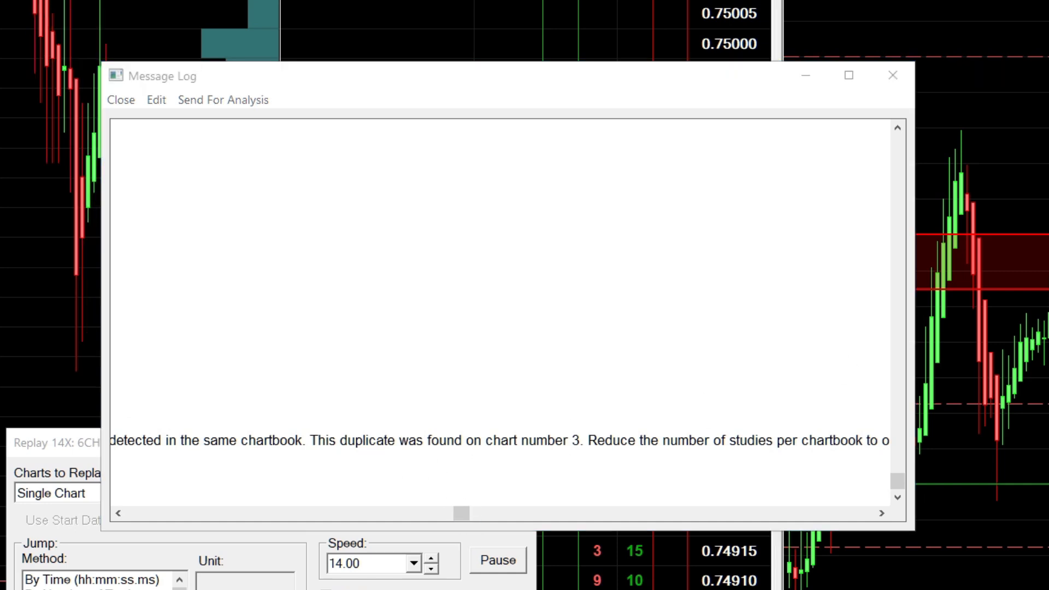
pyautogui.click(497, 560)
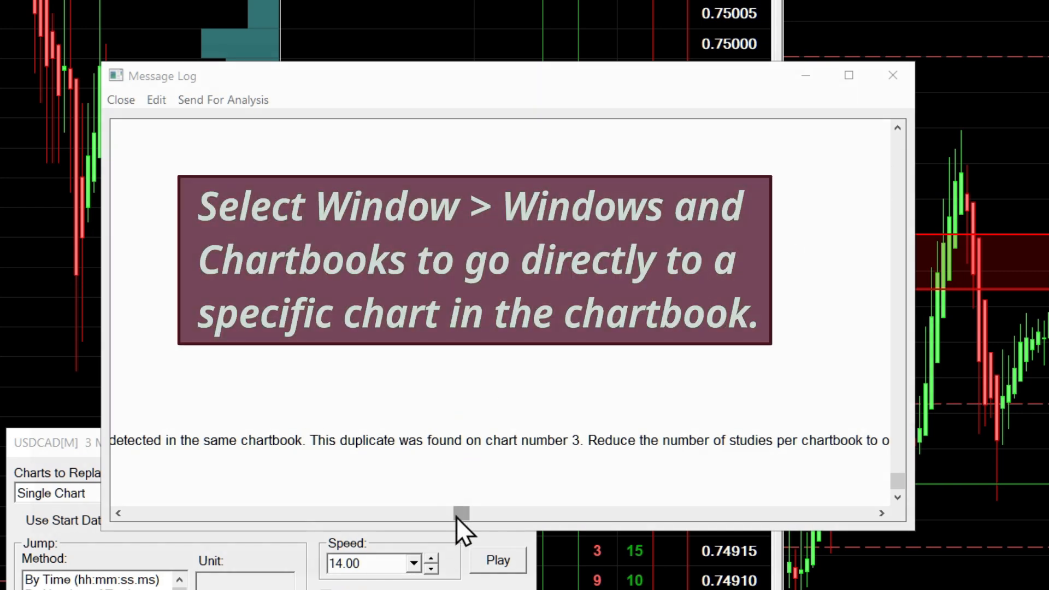
pyautogui.moveTo(463, 513); pyautogui.dragTo(535, 512)
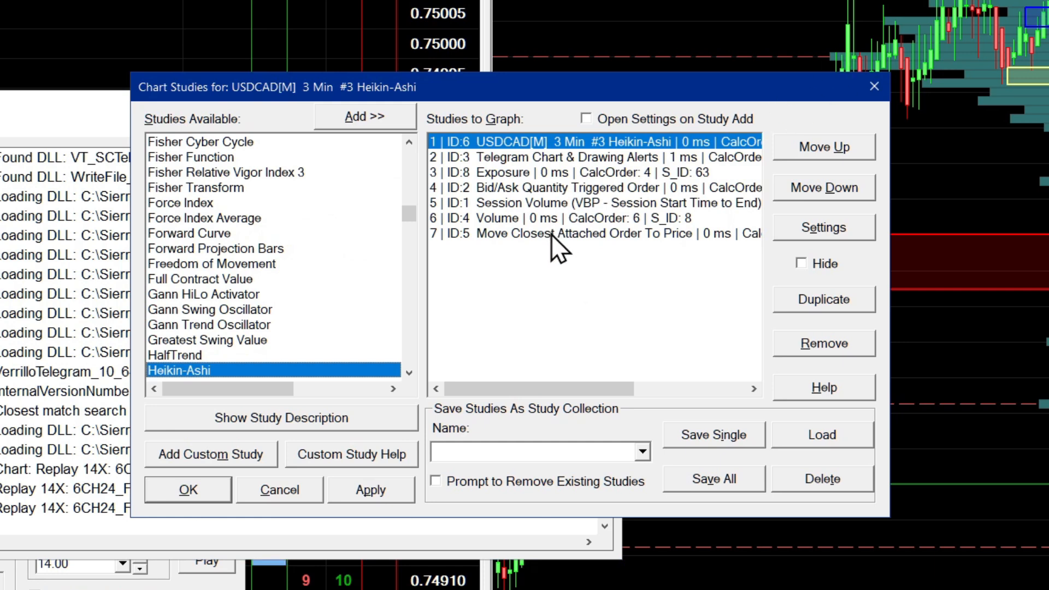
pyautogui.moveTo(551, 224)
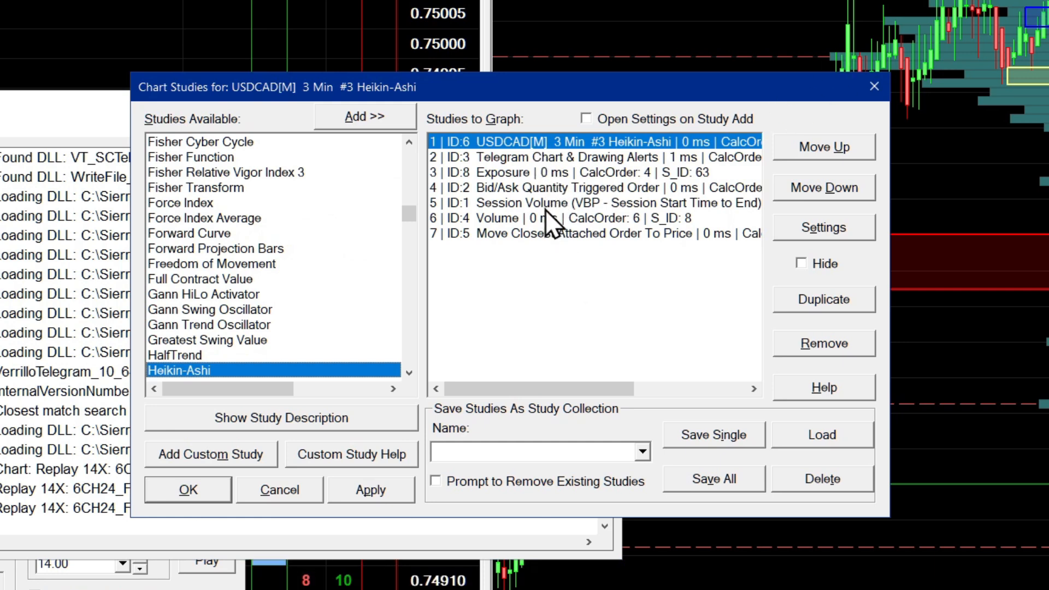
# Step: Review the 'chart image has been saved' log entries and close the 6CH24 studies list
pyautogui.click(589, 157)
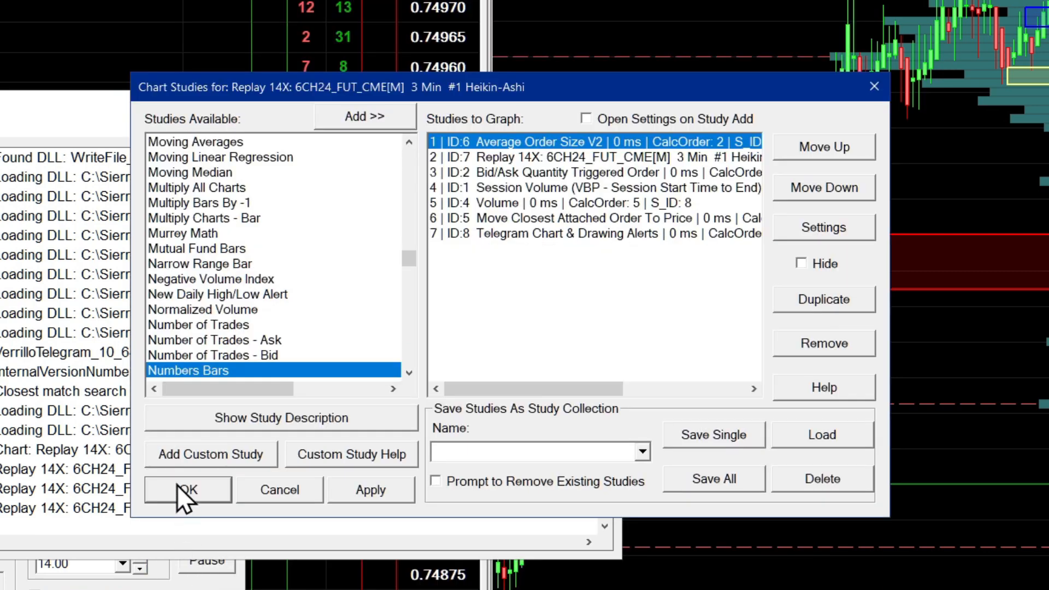
pyautogui.click(187, 489)
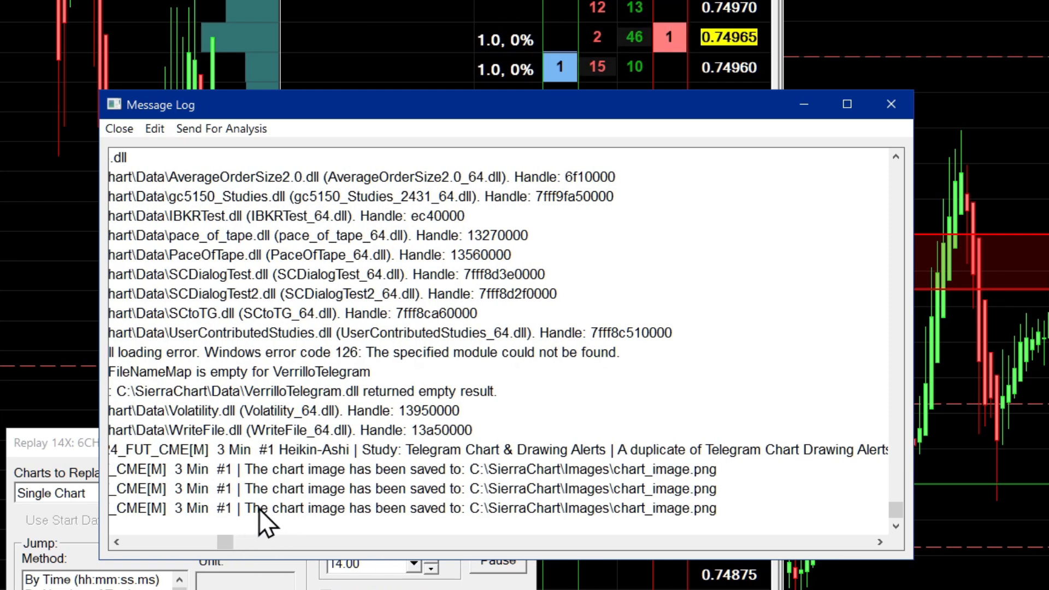
pyautogui.moveTo(311, 523)
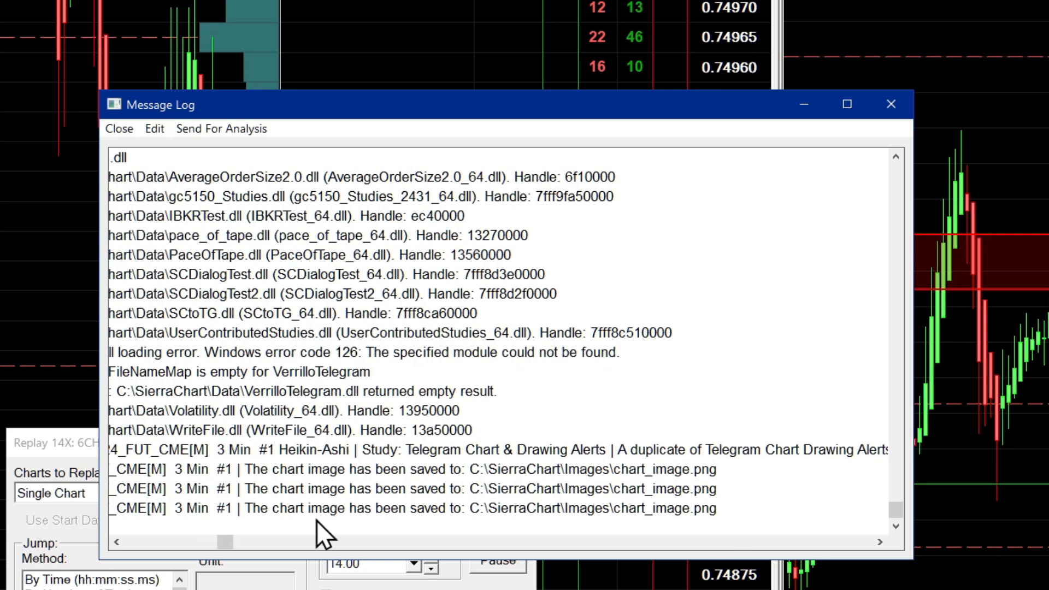
pyautogui.moveTo(498, 531)
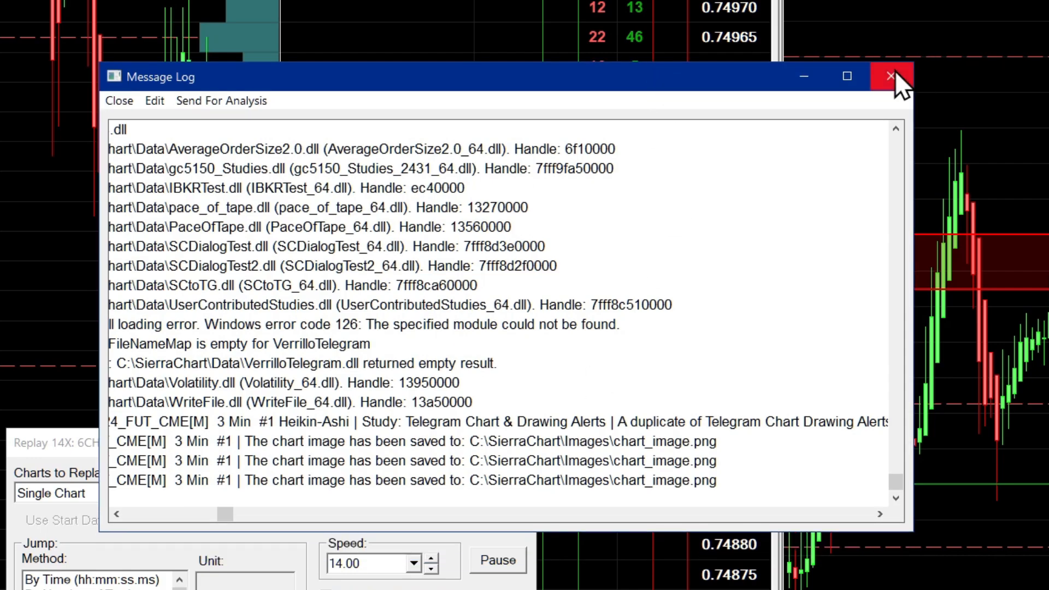
# Step: Close the Message Log window and return focus to the replaying charts
pyautogui.click(890, 76)
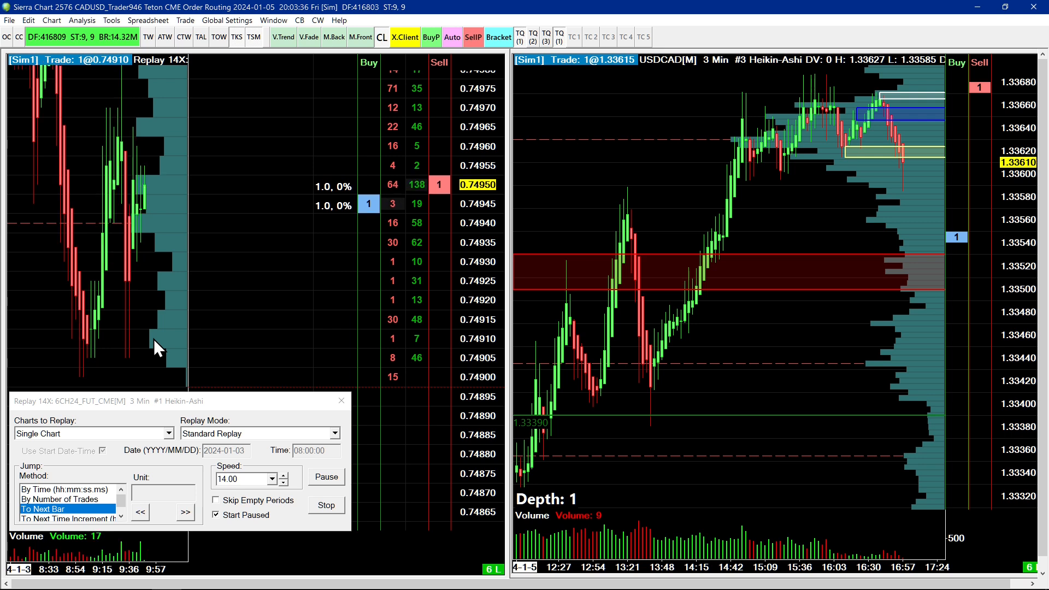
pyautogui.click(325, 477)
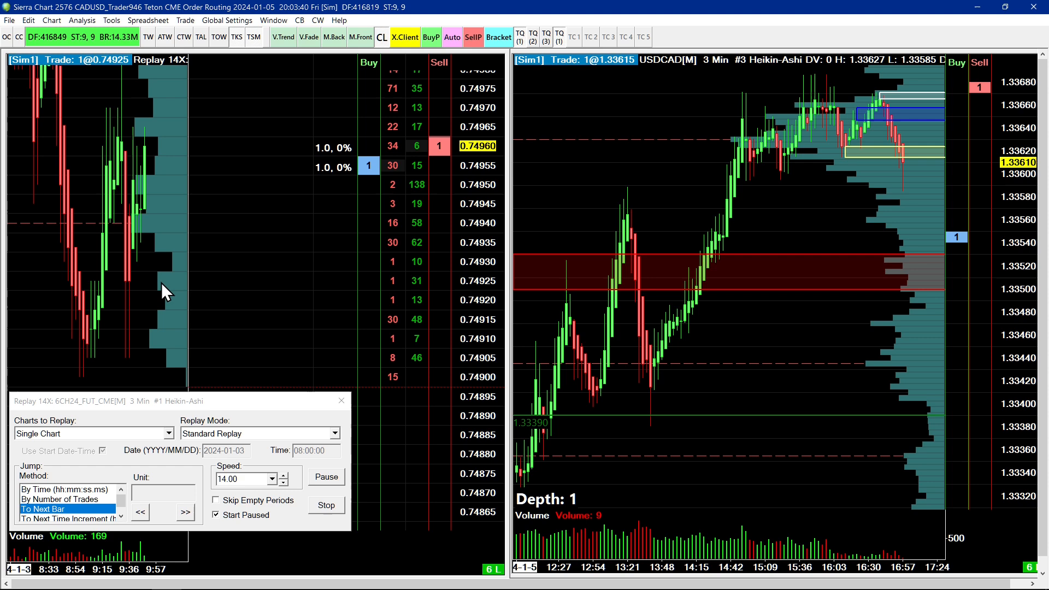
pyautogui.click(315, 576)
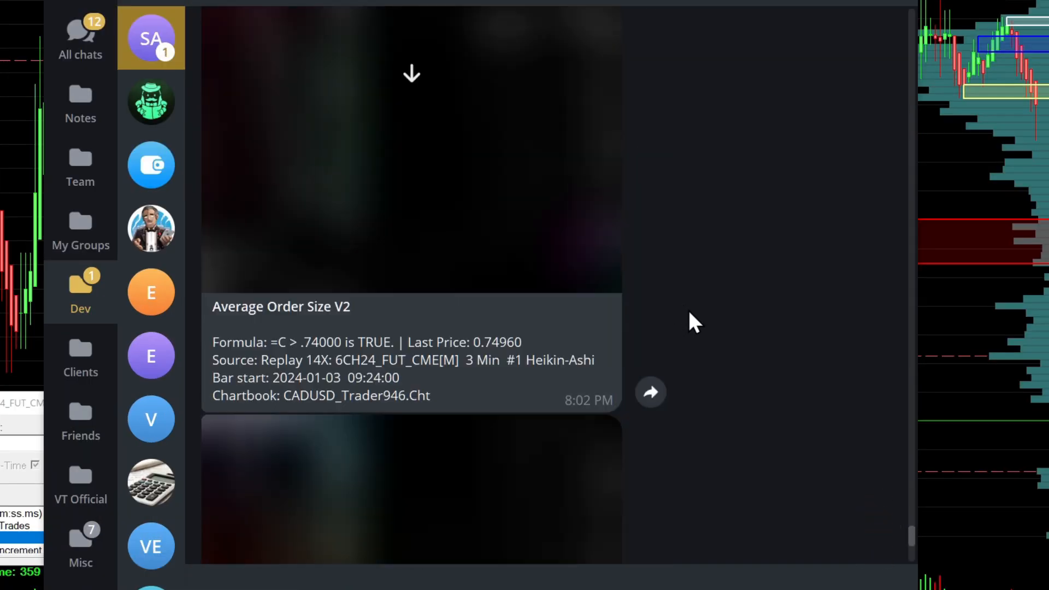
# Step: Scroll to the latest Average Order Size V2 alert in Telegram and select its title
pyautogui.scroll(-3)
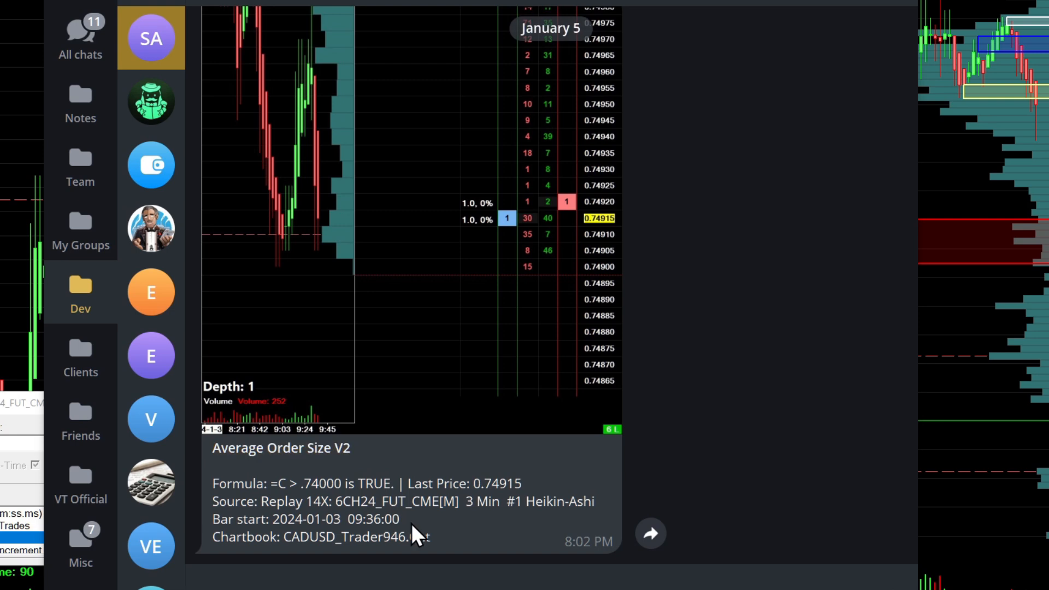
pyautogui.doubleClick(238, 447)
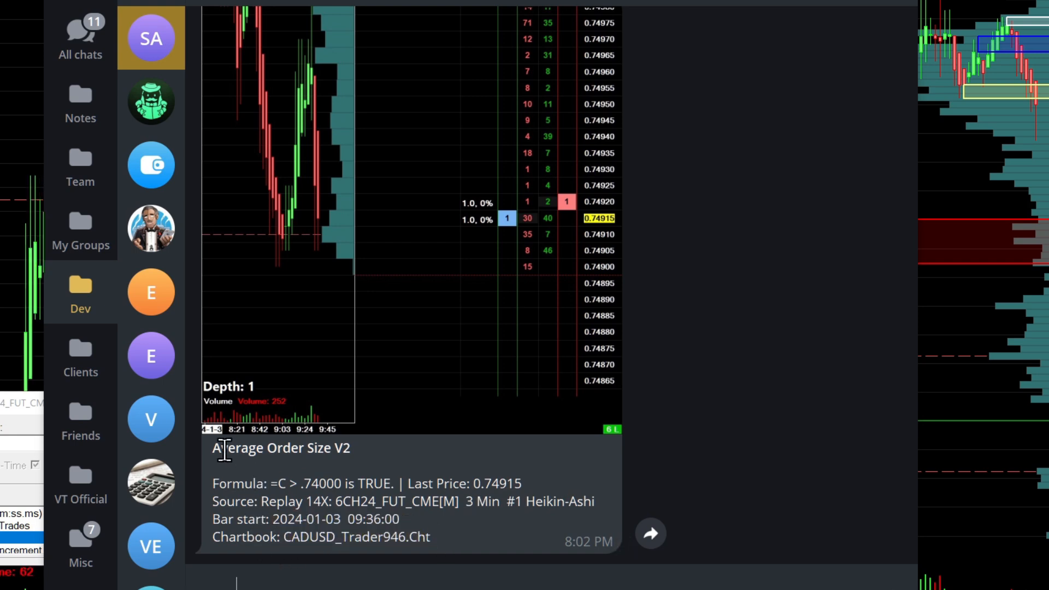
pyautogui.doubleClick(281, 448)
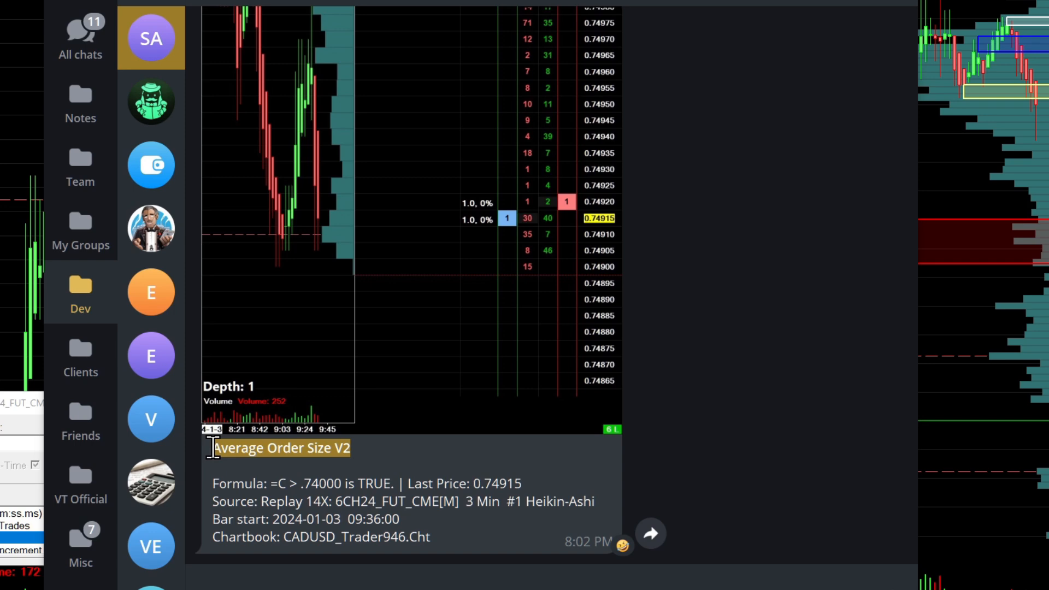
pyautogui.moveTo(215, 448)
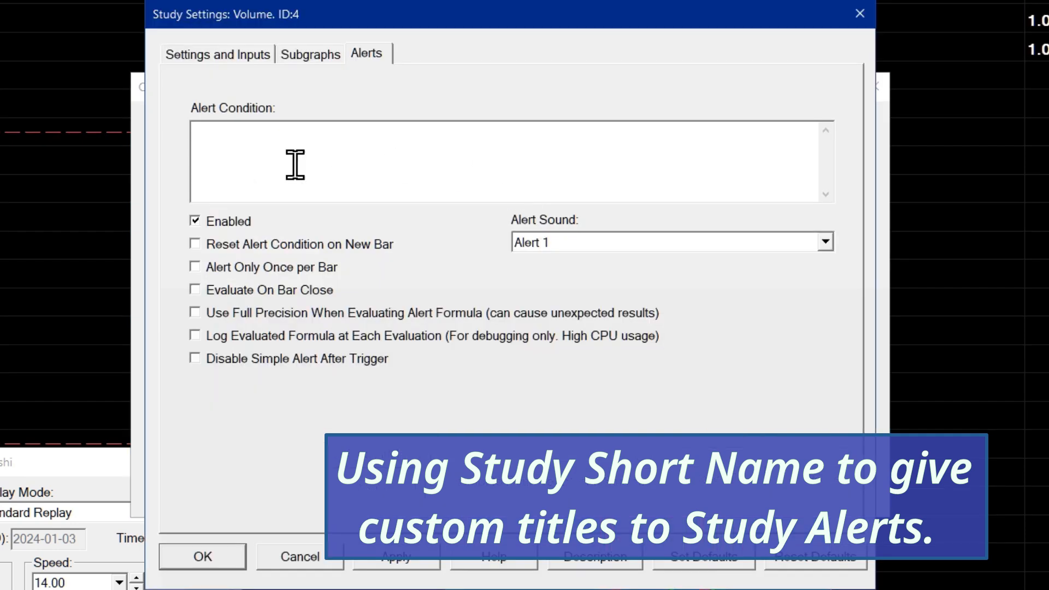
# Step: Enter 'BUY EVERYTHING NOW' as the Volume study's short name, then go back to Alerts
pyautogui.click(217, 53)
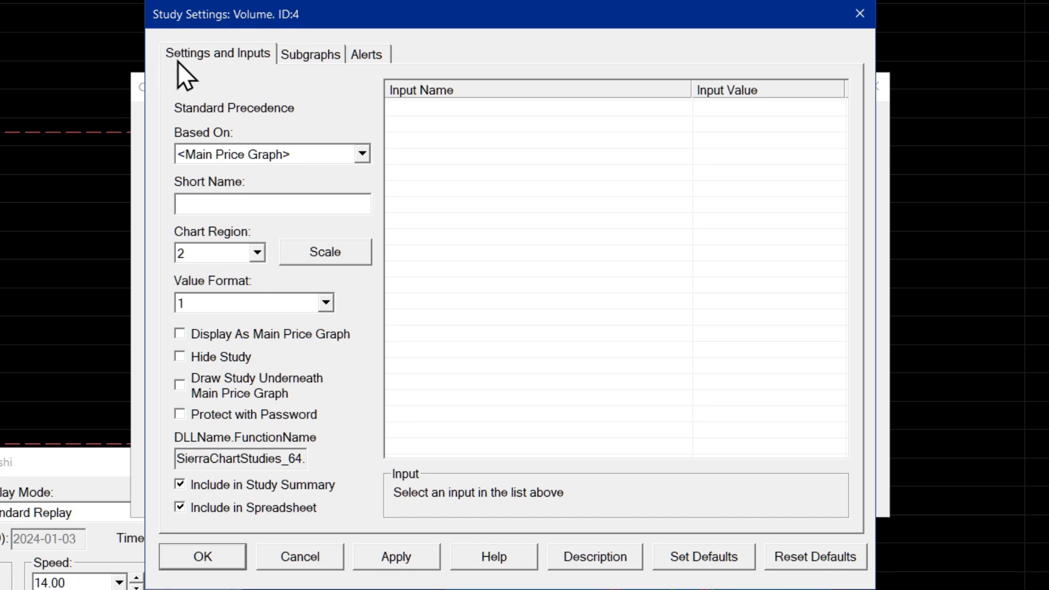
pyautogui.click(272, 203)
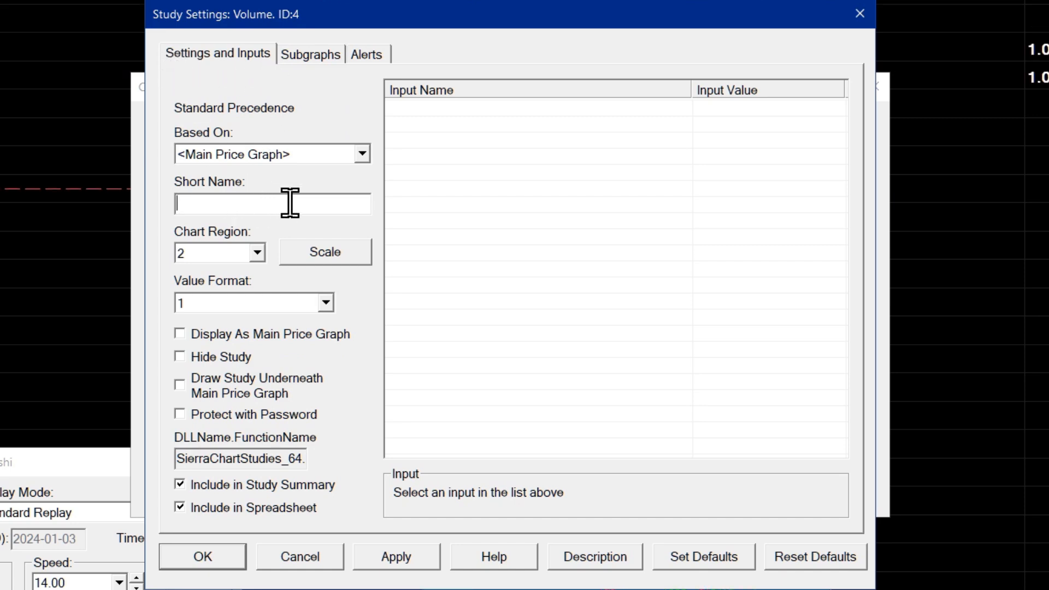
pyautogui.moveTo(242, 227)
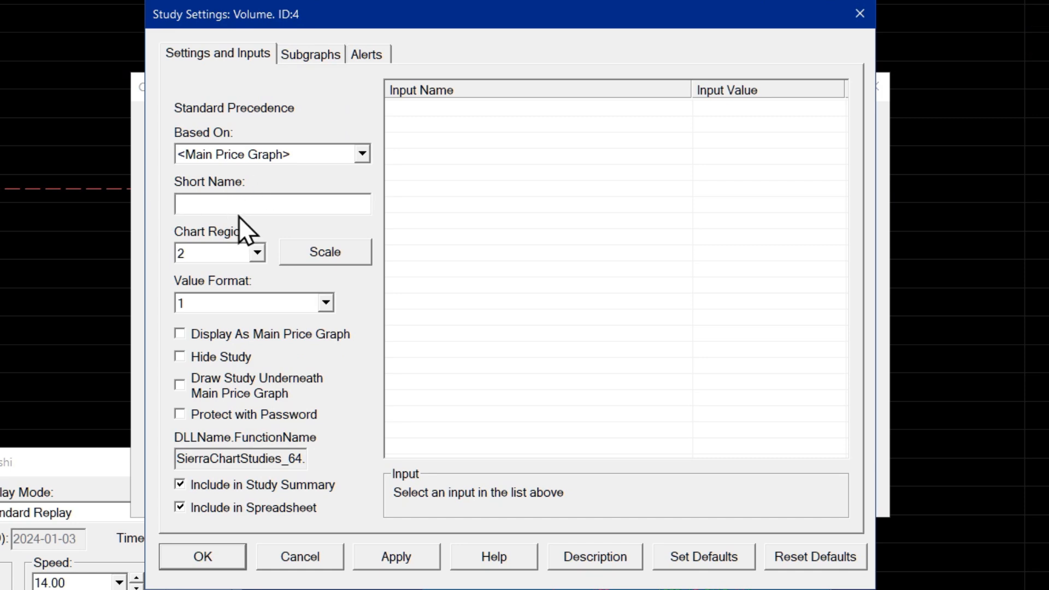
pyautogui.click(271, 203)
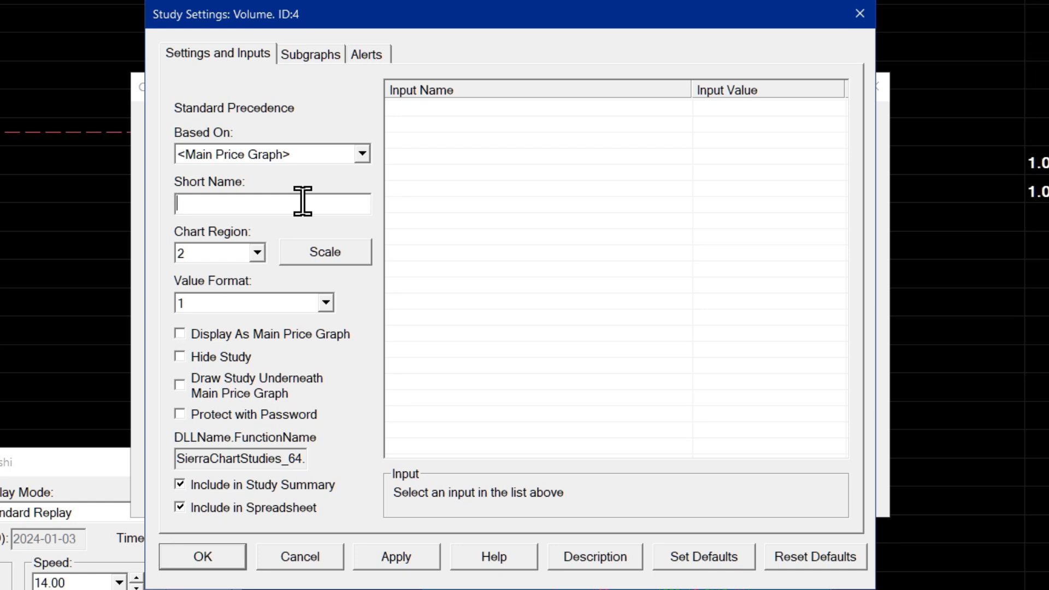
pyautogui.write('B')
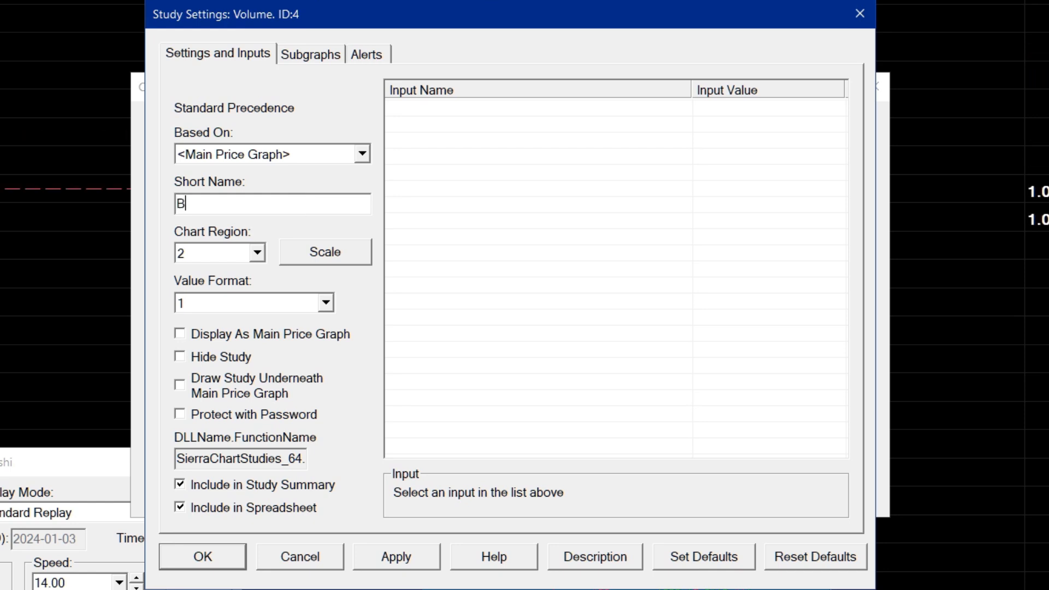
pyautogui.write('UY')
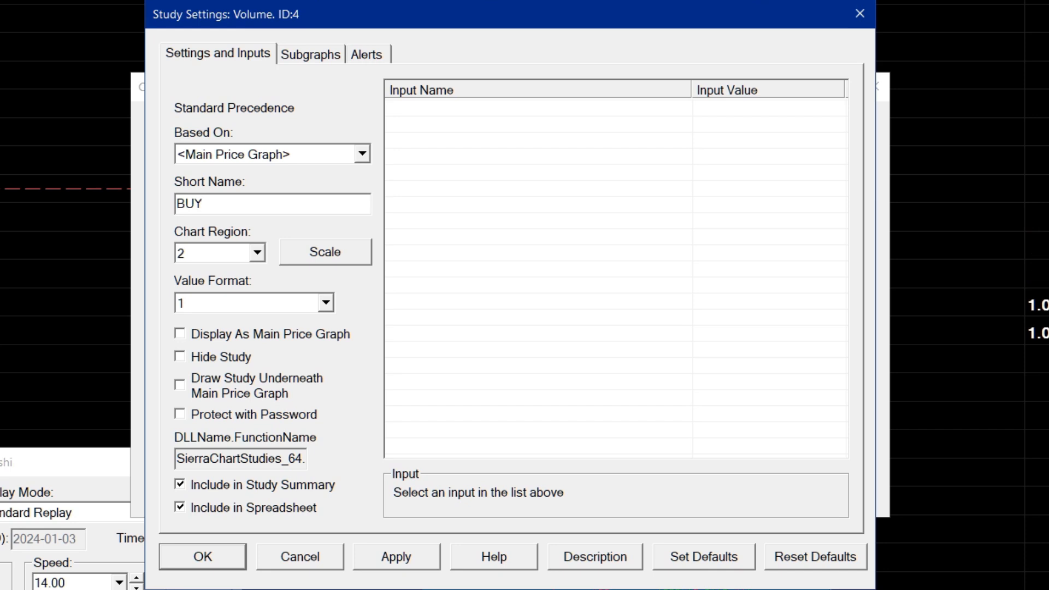
pyautogui.write('EVERY')
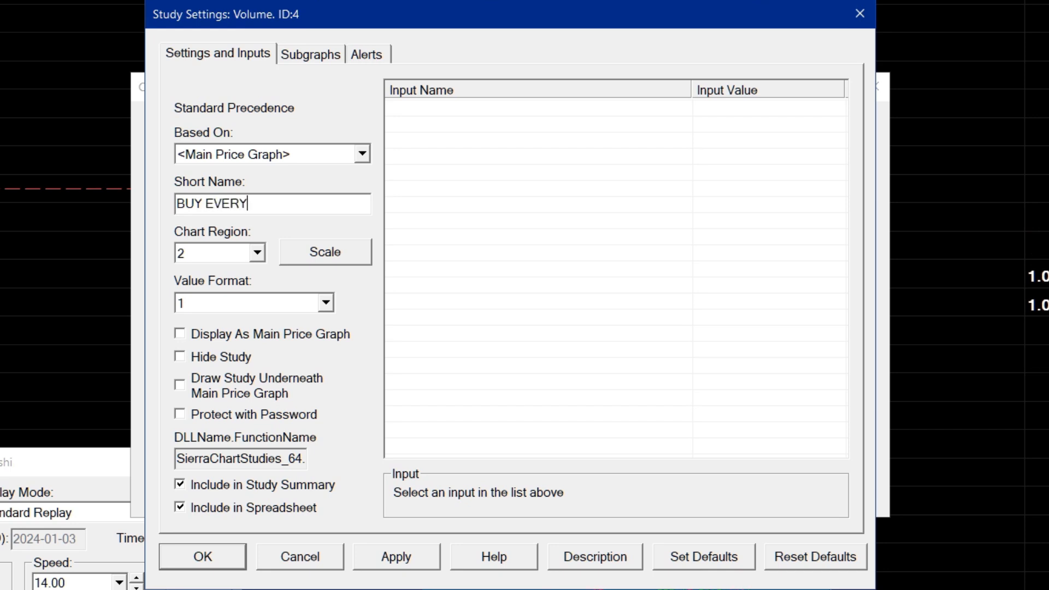
pyautogui.write('THING NOW')
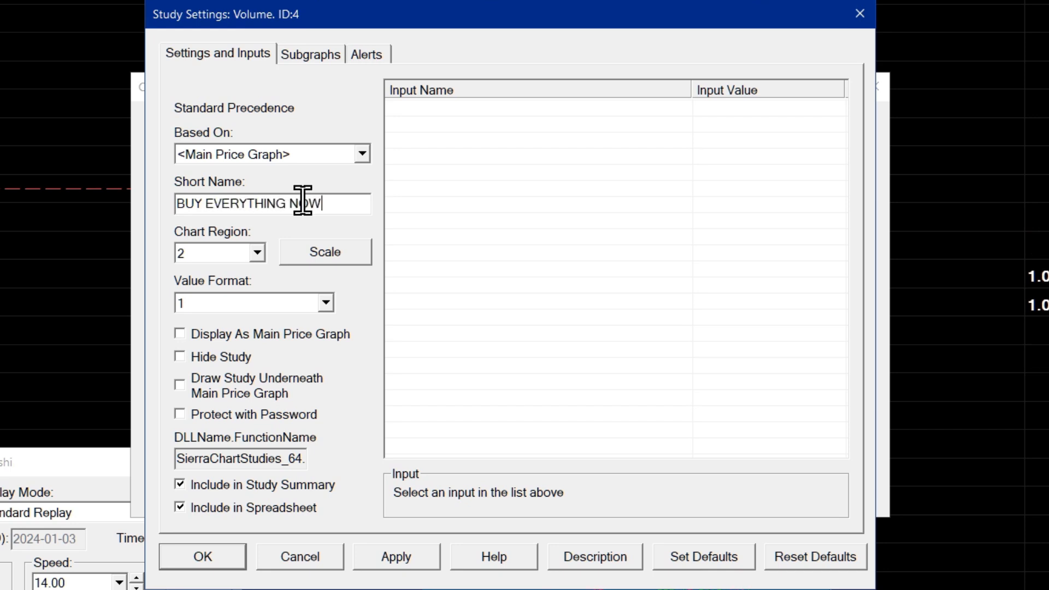
pyautogui.click(366, 54)
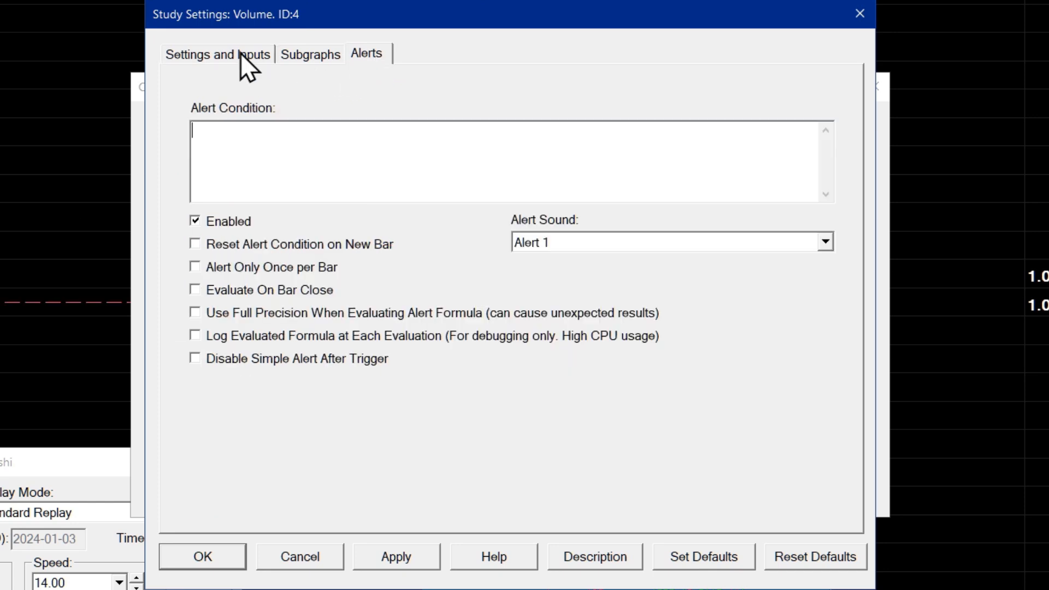
# Step: Set the alert condition =C > .74000 with Disable Simple Alert After Trigger on and alerting unchecked
pyautogui.click(217, 54)
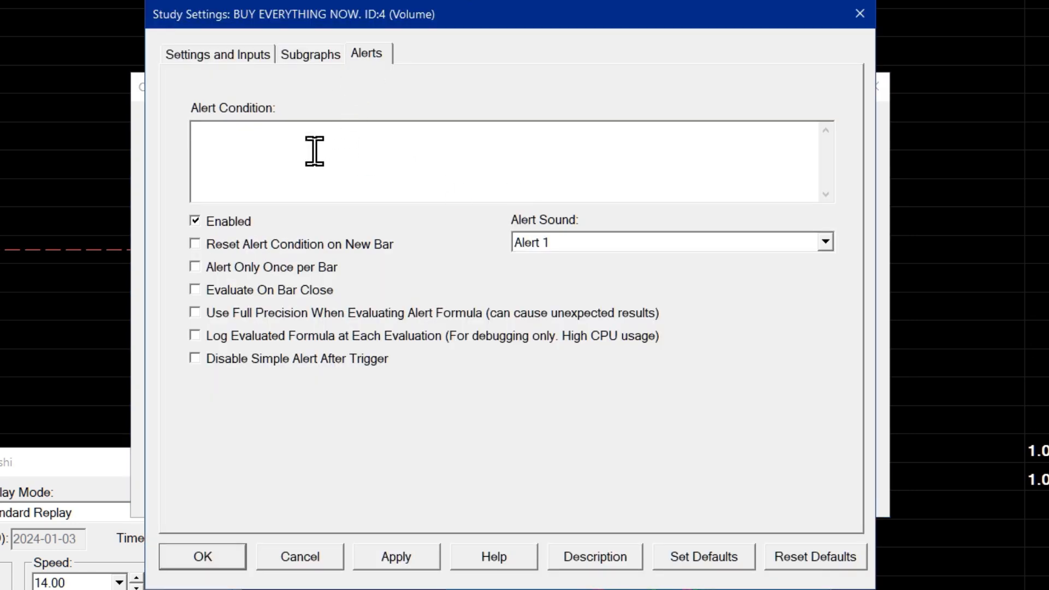
pyautogui.write('=C > .74000')
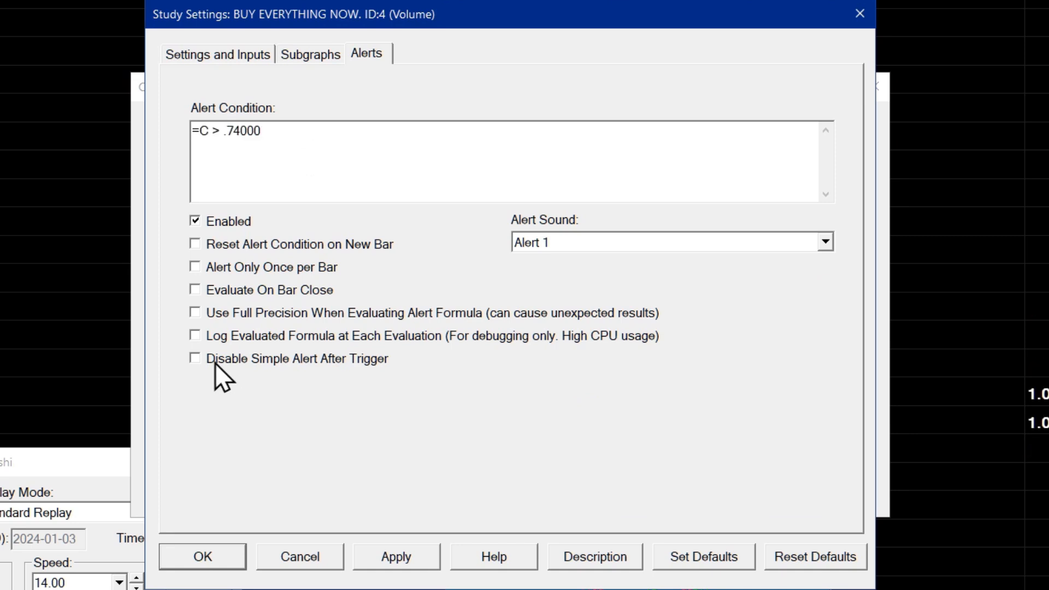
pyautogui.click(260, 131)
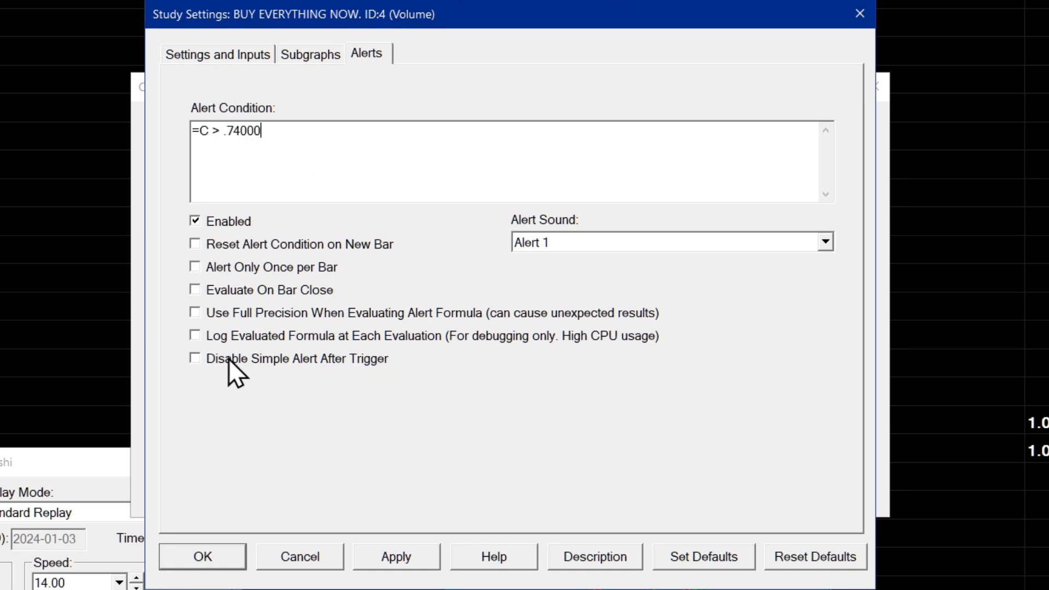
pyautogui.click(195, 358)
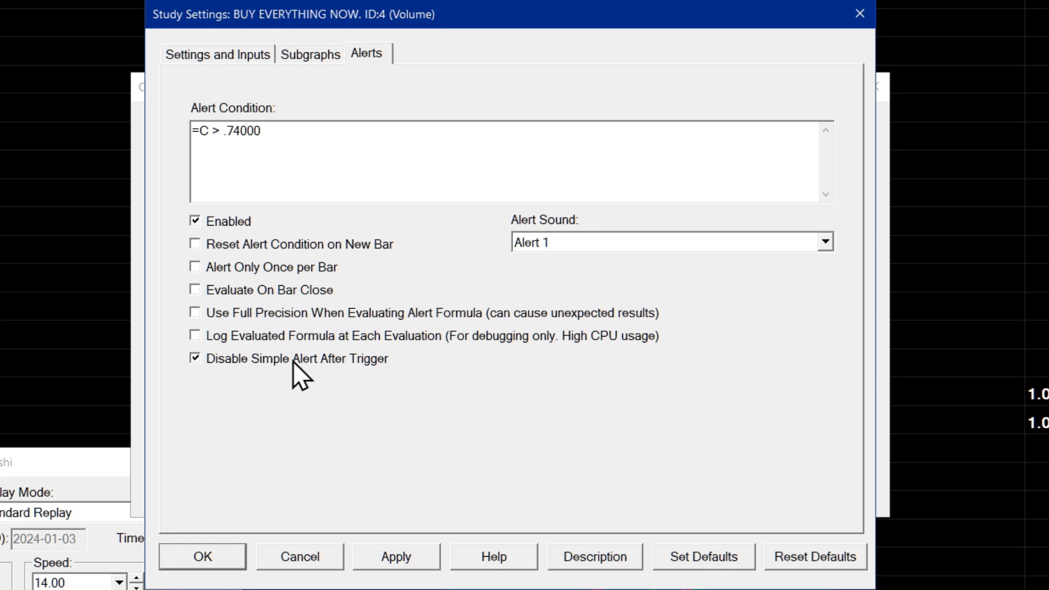
pyautogui.click(195, 358)
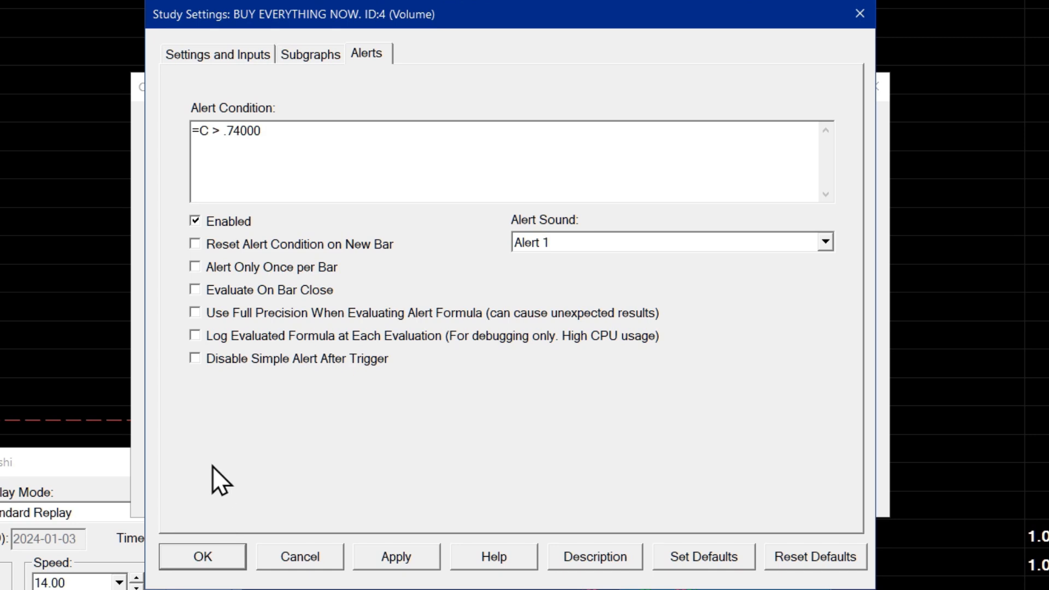
pyautogui.moveTo(271, 391)
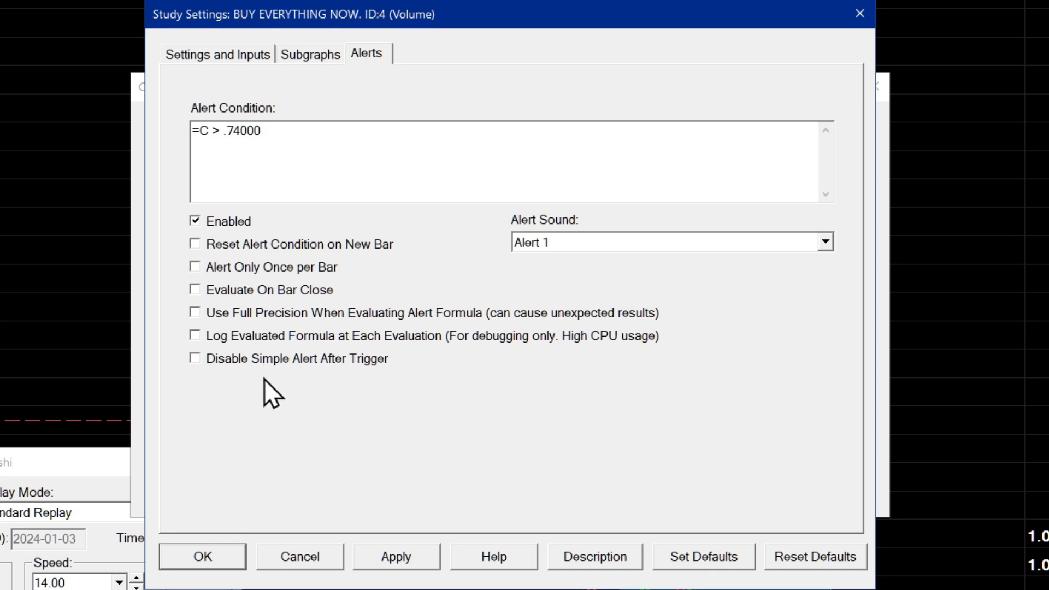
pyautogui.moveTo(271, 388)
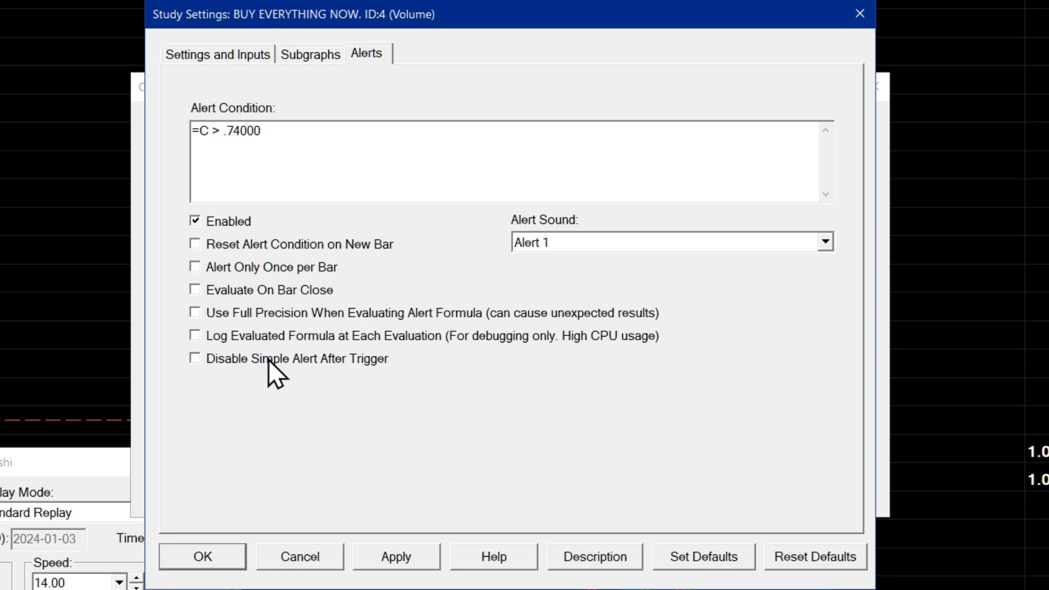
pyautogui.click(194, 358)
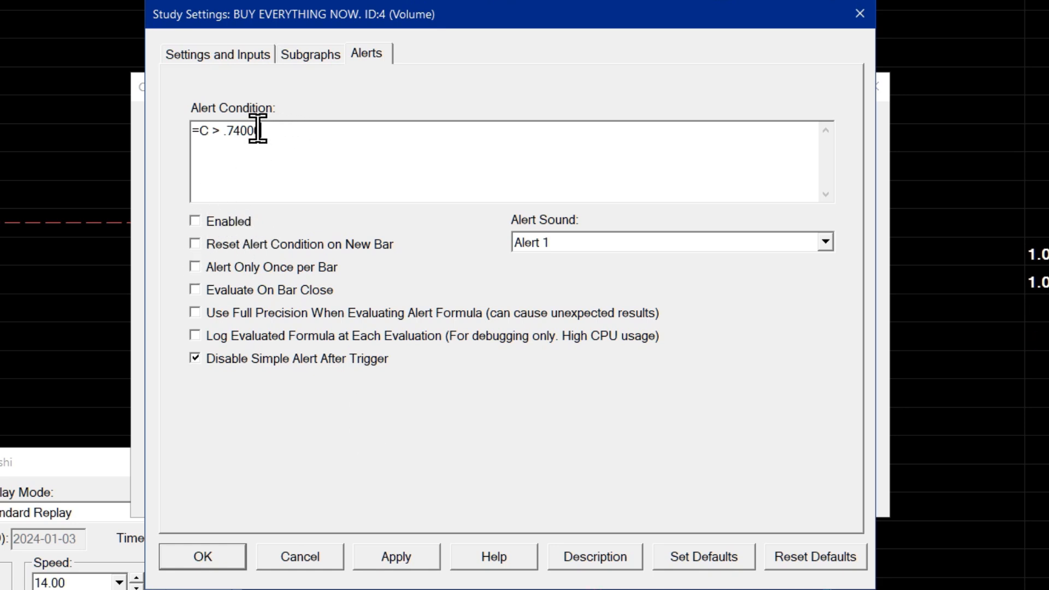
pyautogui.write('0')
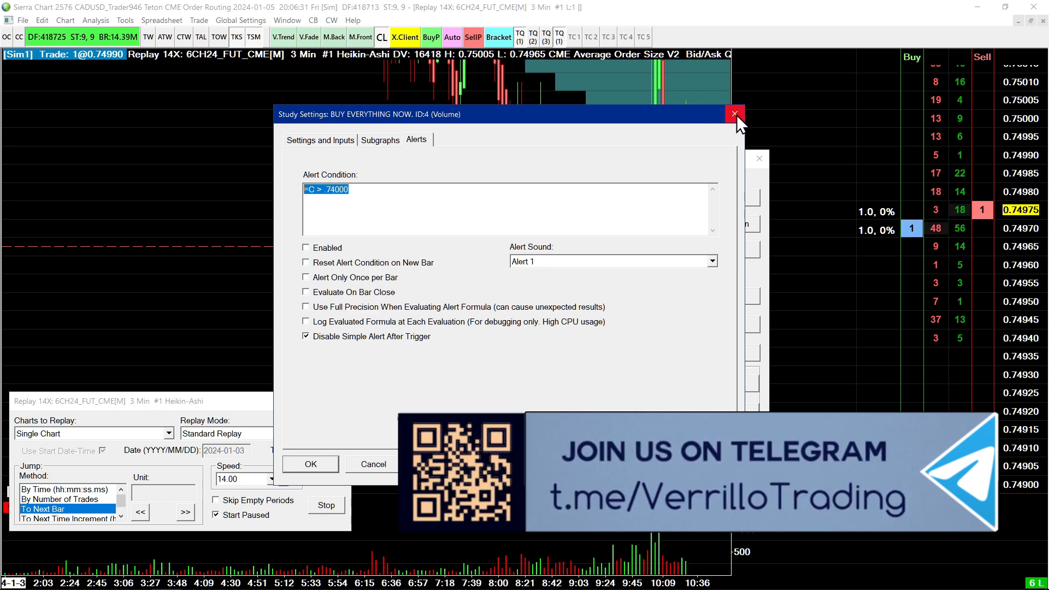
# Step: Turn on the 6CH24 chart-level alert in Chart Settings and apply it
pyautogui.click(321, 139)
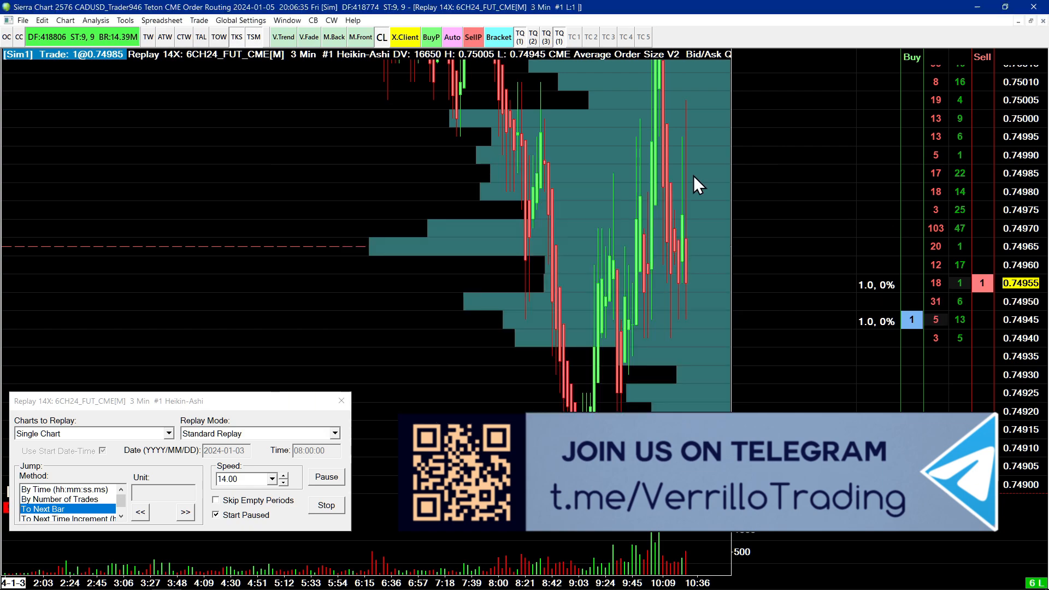
pyautogui.click(65, 20)
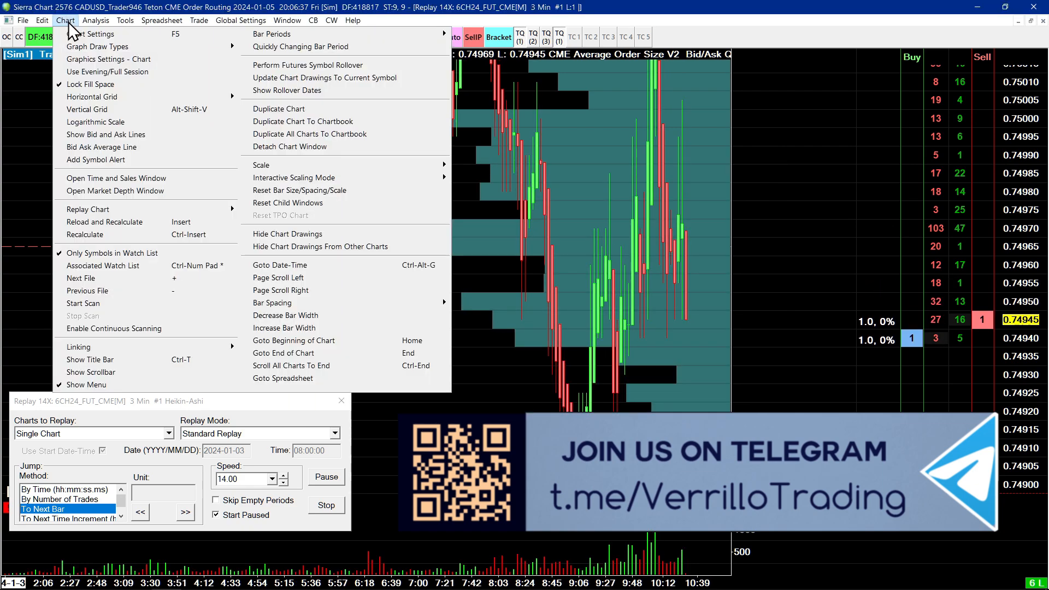
pyautogui.click(93, 33)
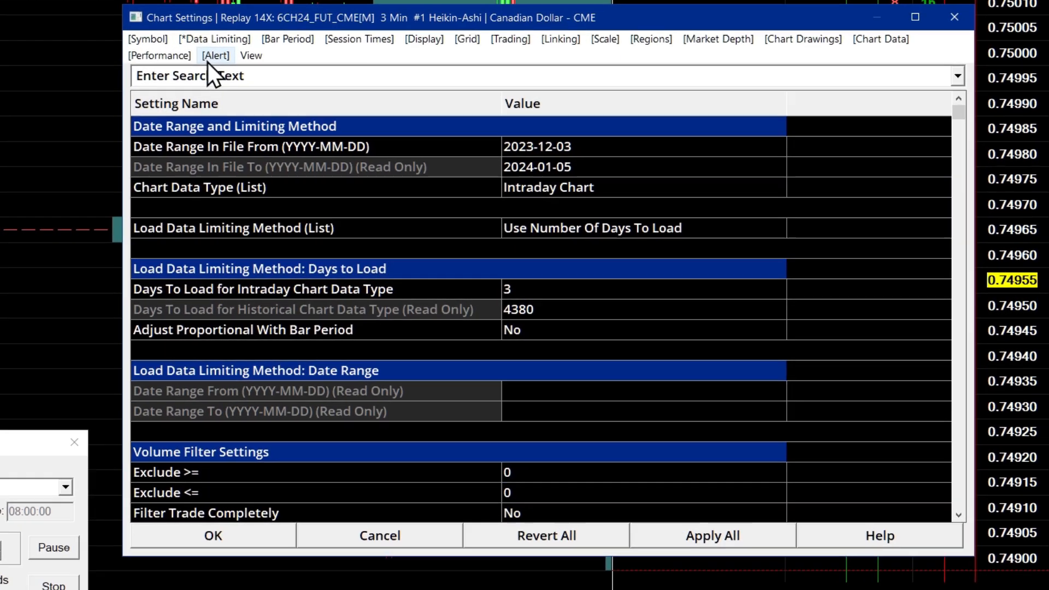
pyautogui.click(215, 55)
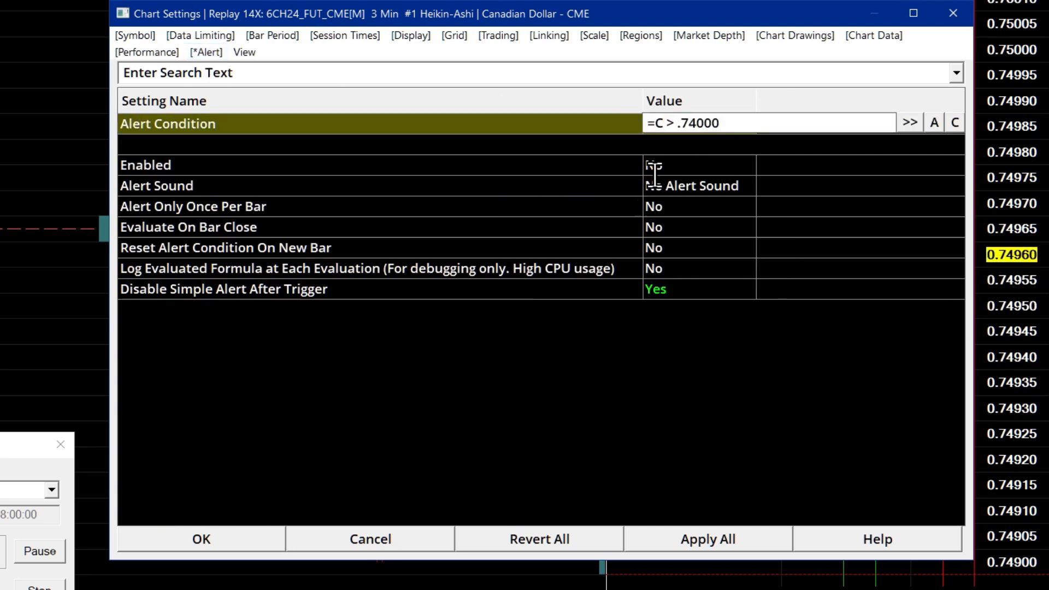
pyautogui.click(652, 164)
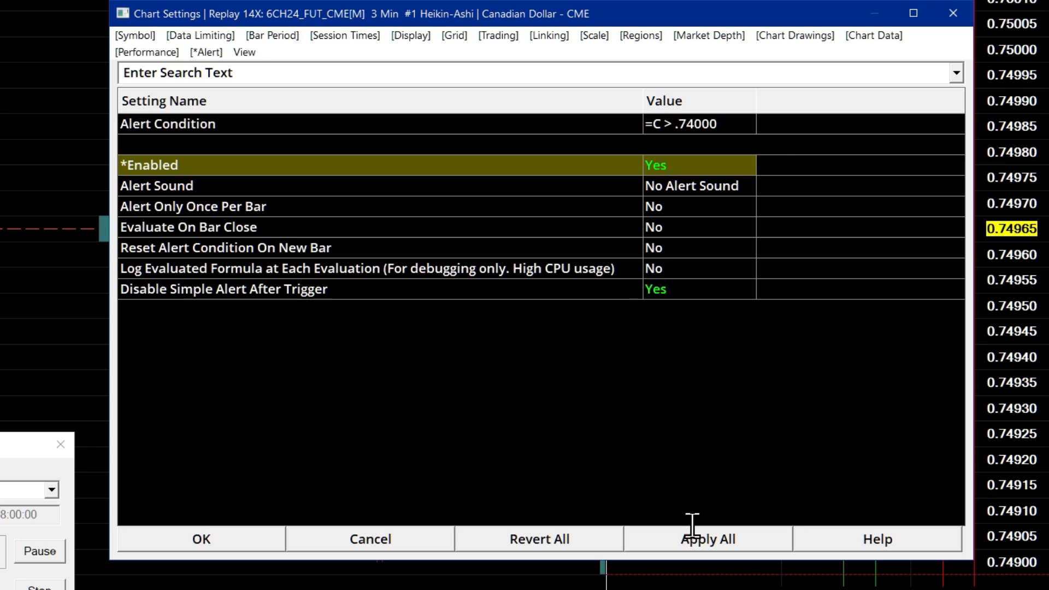
pyautogui.click(695, 164)
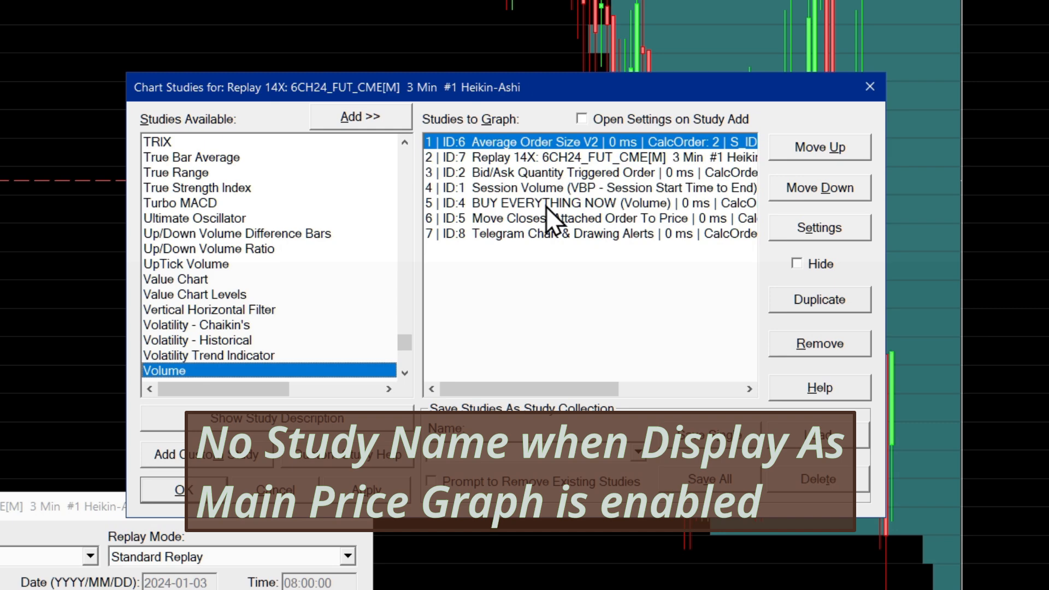
# Step: Open the settings of the Replay 14X Heikin-Ashi study
pyautogui.click(589, 157)
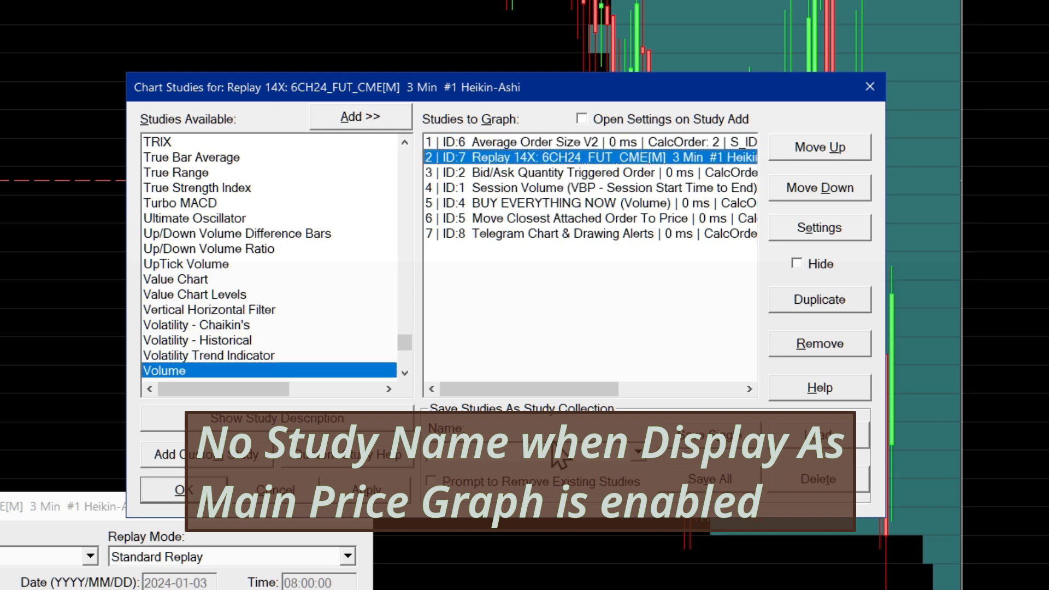
pyautogui.click(819, 227)
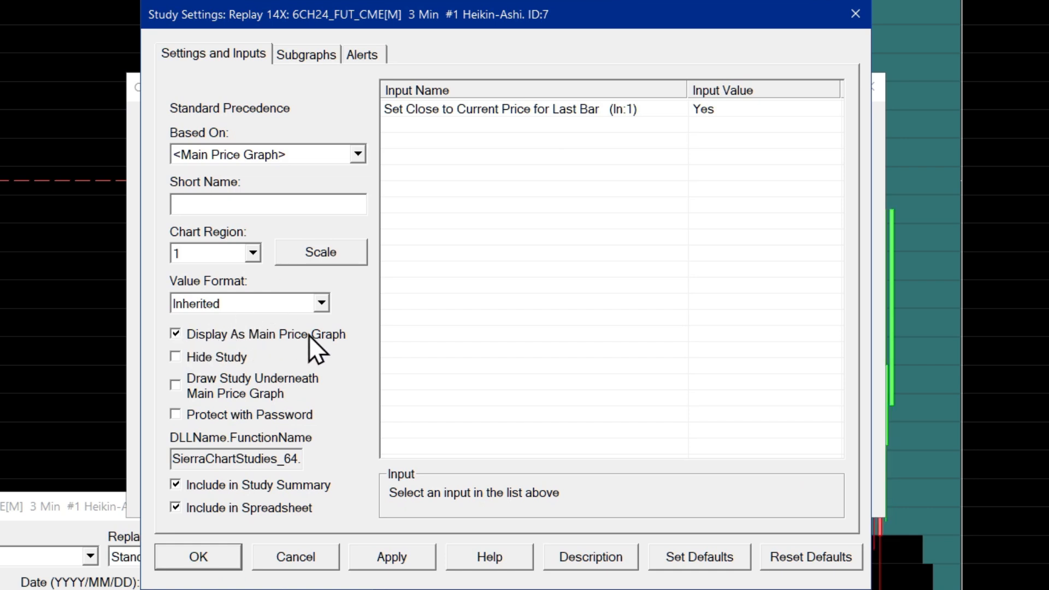
pyautogui.moveTo(274, 346)
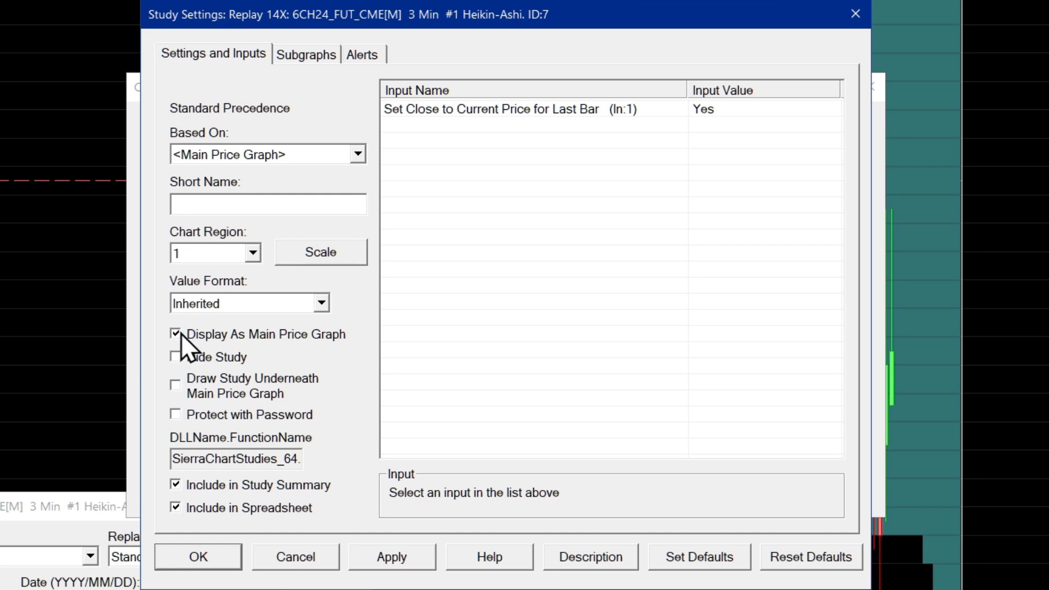
# Step: Toggle the study's Display As Main Price Graph option several times
pyautogui.click(175, 333)
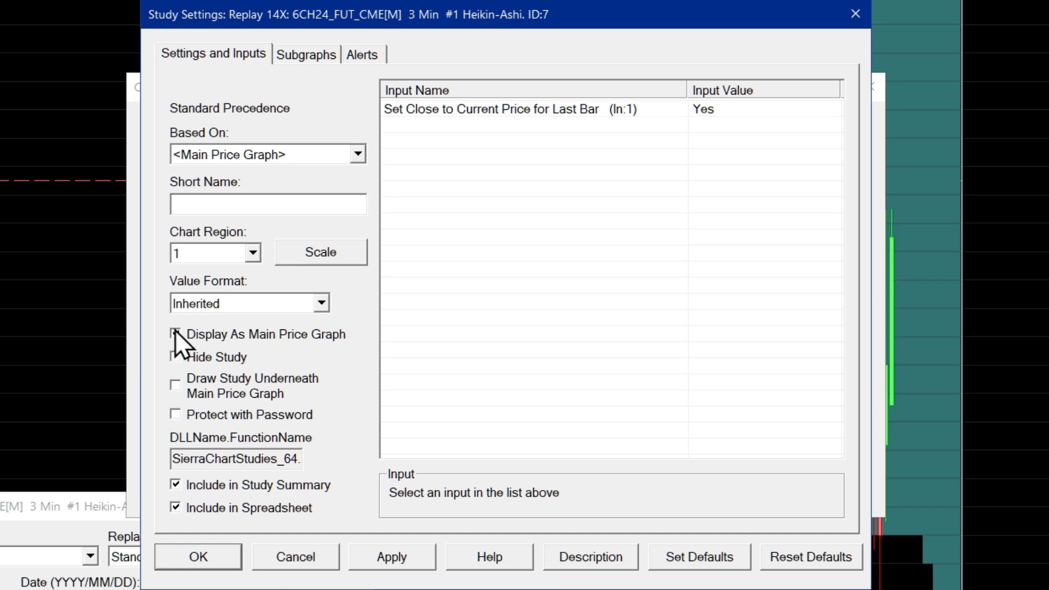
pyautogui.click(175, 334)
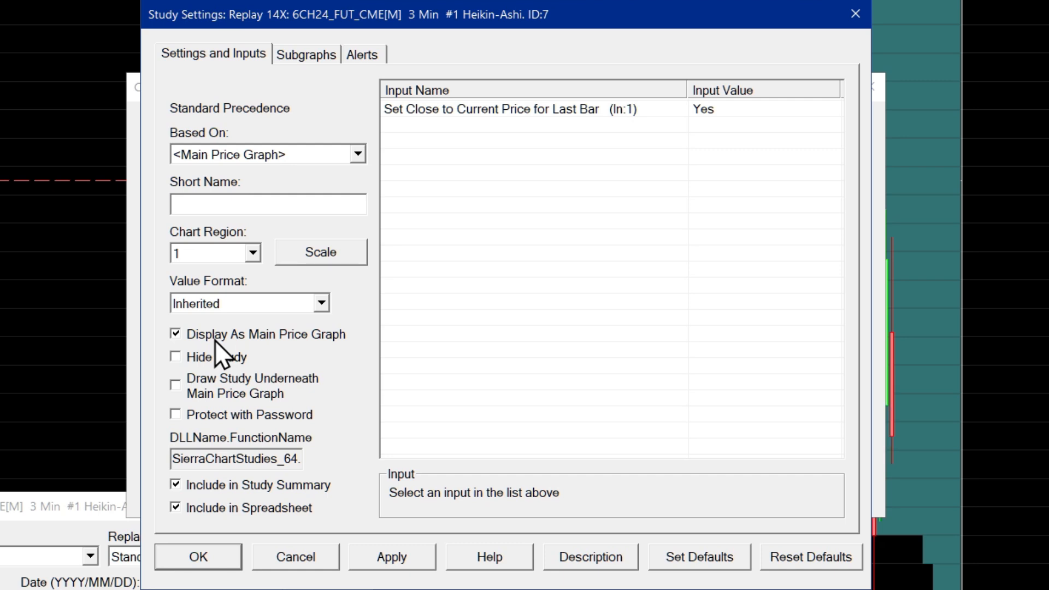
pyautogui.click(175, 334)
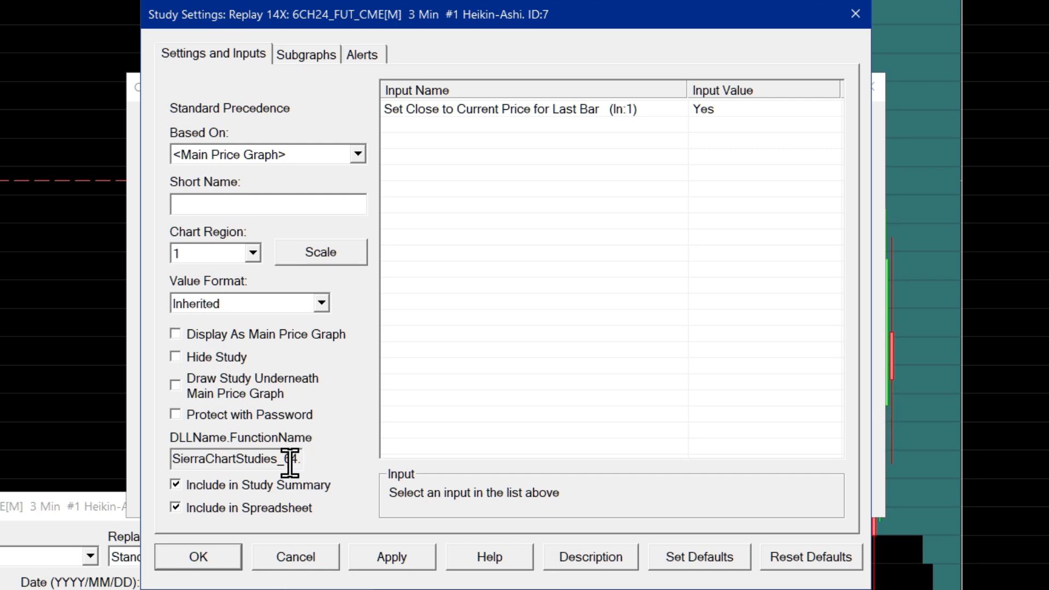
pyautogui.click(175, 333)
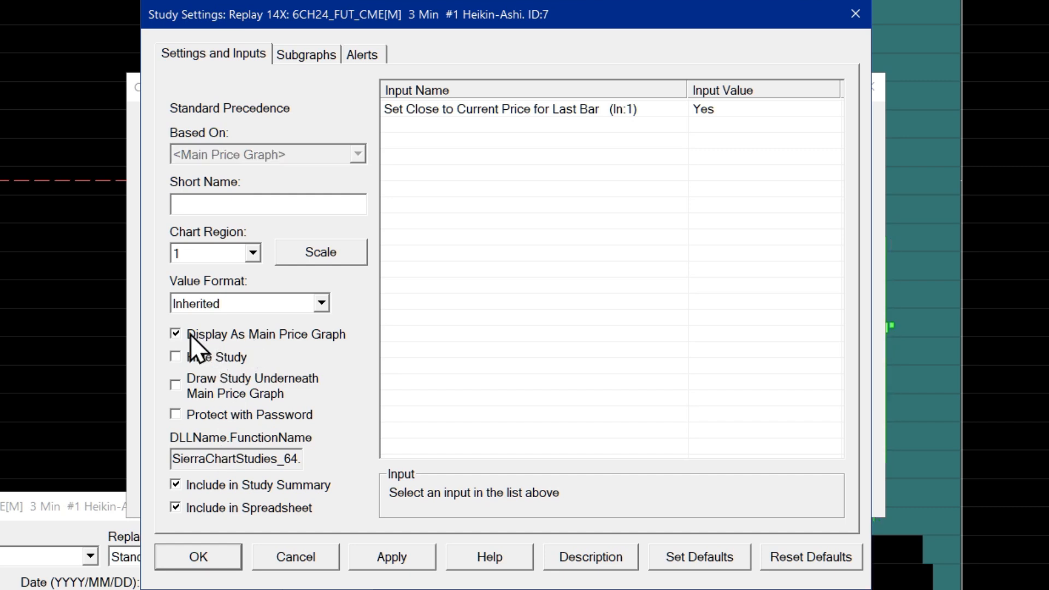
pyautogui.click(175, 333)
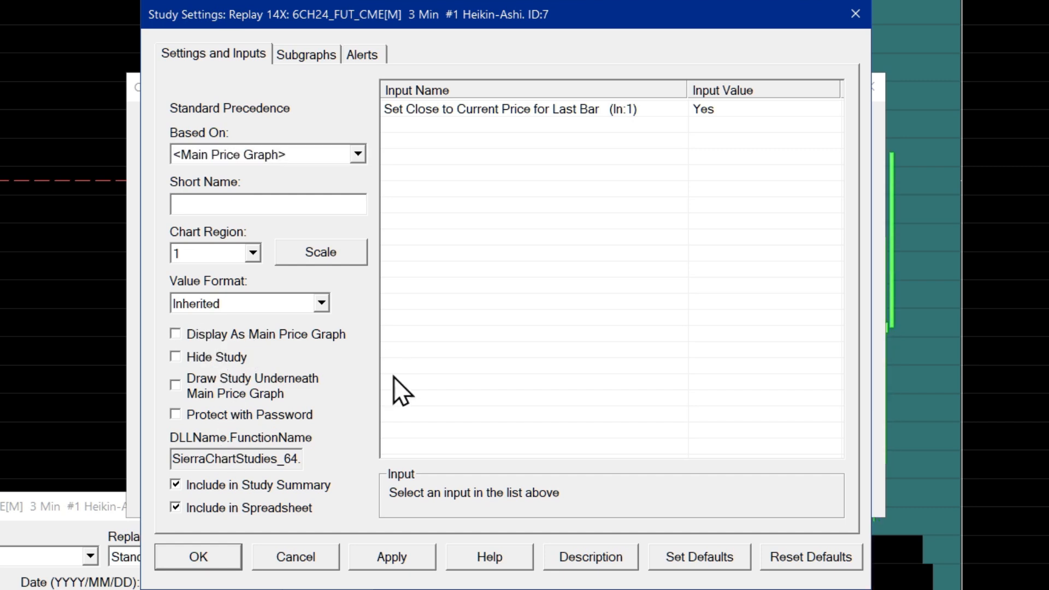
pyautogui.click(175, 333)
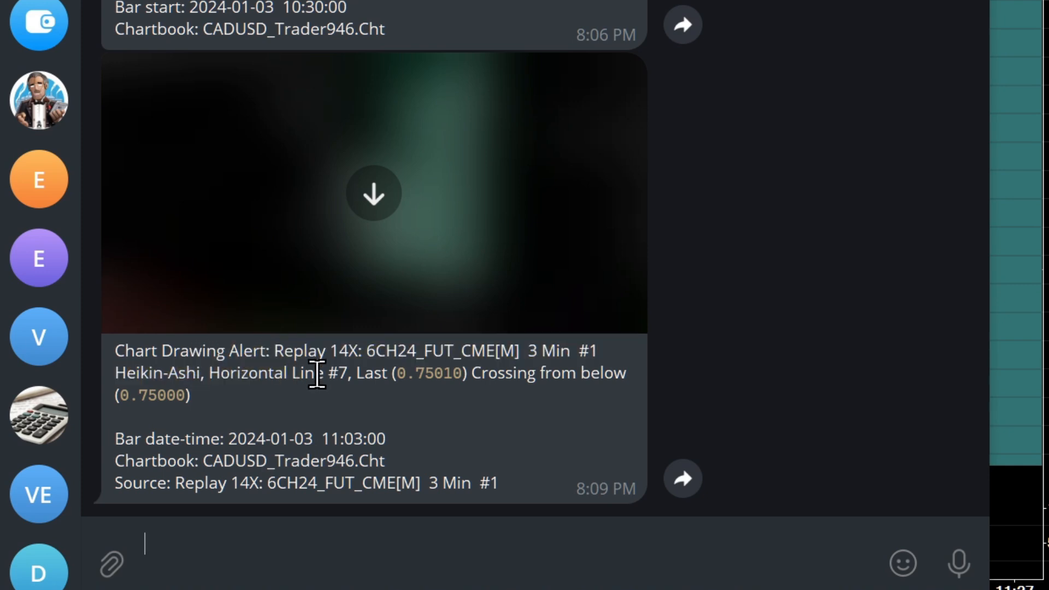
# Step: View the Horizontal Line #7 Chart Drawing Alert message in Telegram
pyautogui.click(372, 193)
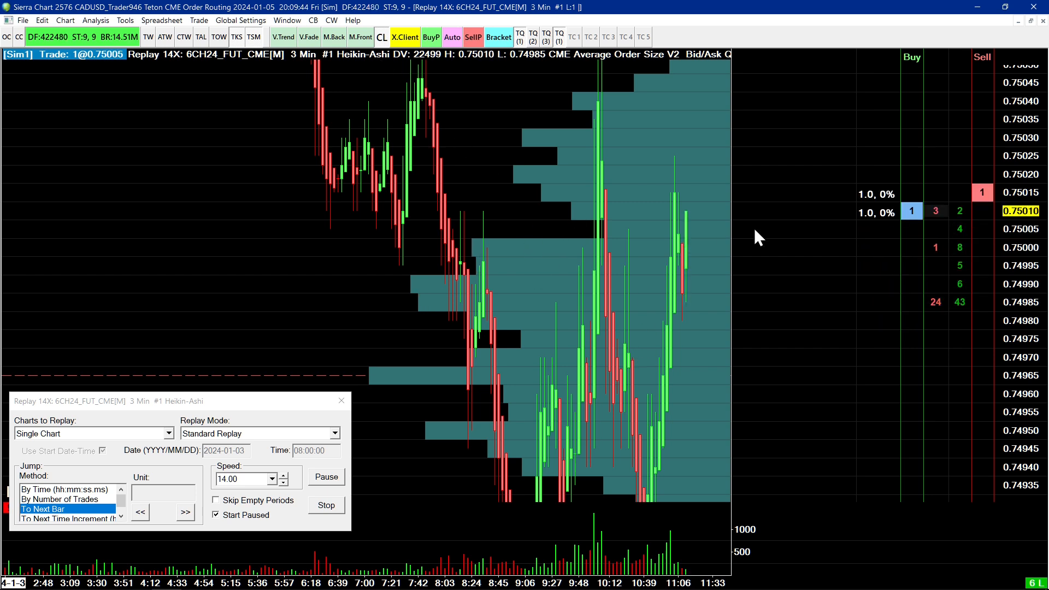
pyautogui.moveTo(733, 237)
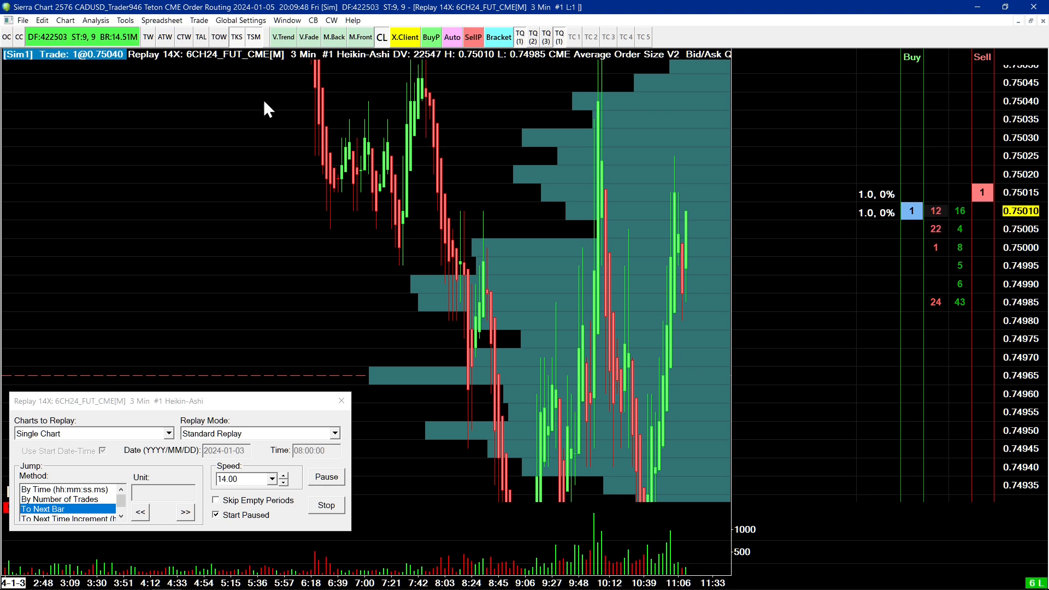
# Step: Open the Alert Manager from the Window menu and scroll its list sideways
pyautogui.click(287, 20)
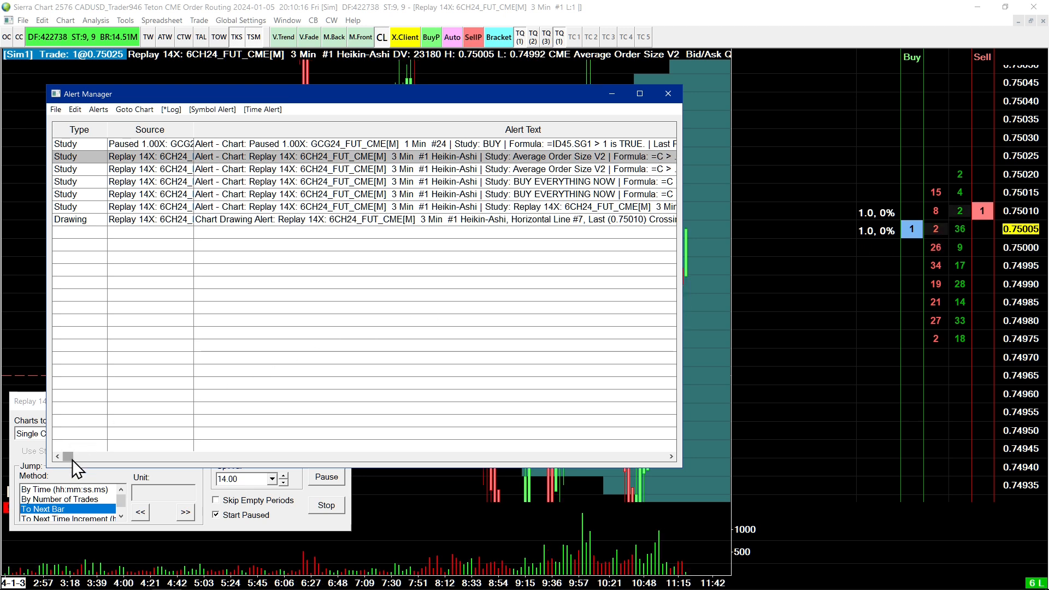
pyautogui.moveTo(63, 456); pyautogui.dragTo(256, 457)
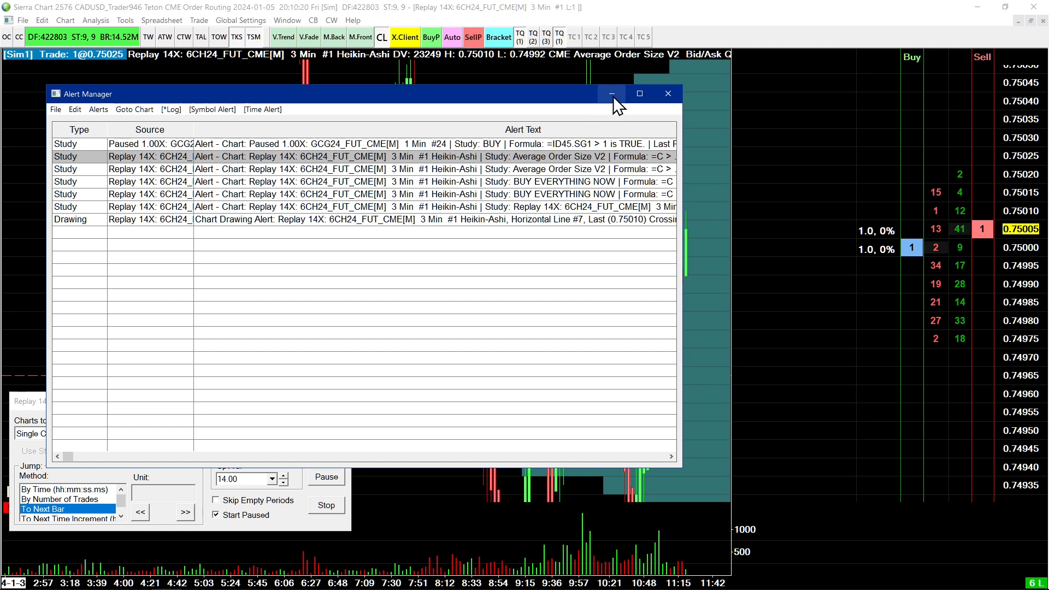
pyautogui.moveTo(610, 93)
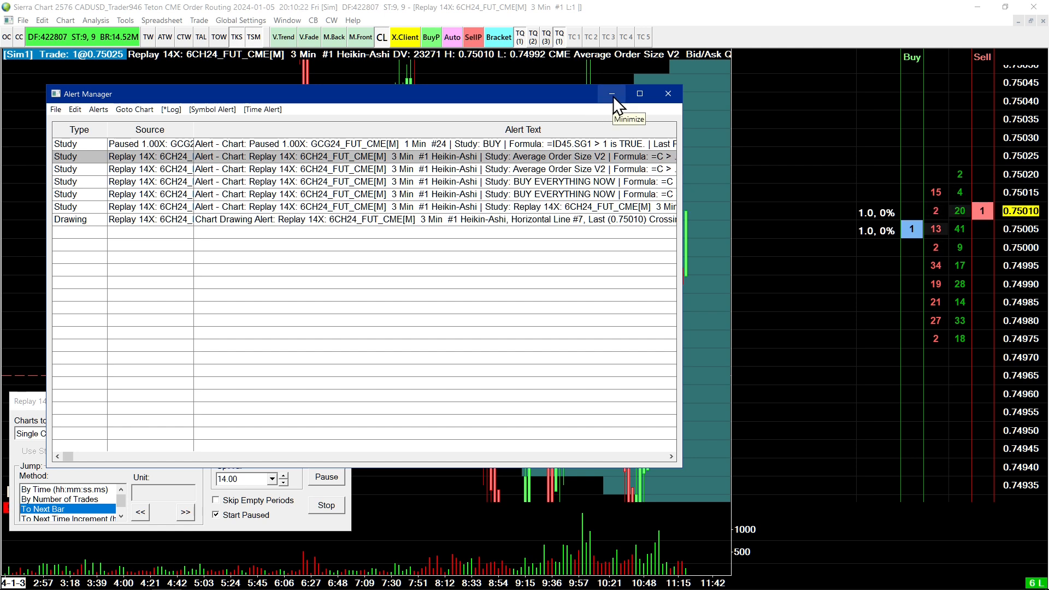